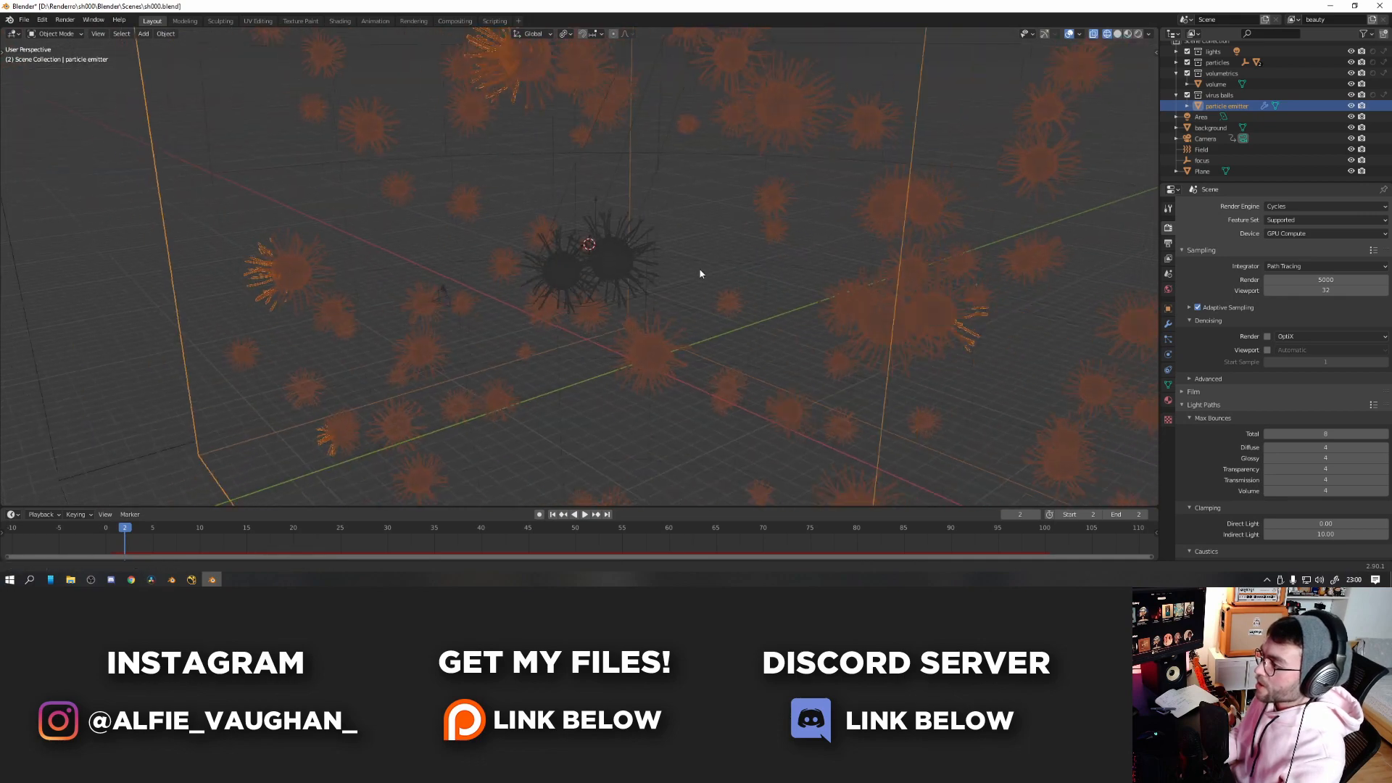
Switch the viewport to Rendered shading for a live Cycles preview of the virus scene
{"action": "left_click", "coordinate": [1217, 84]}
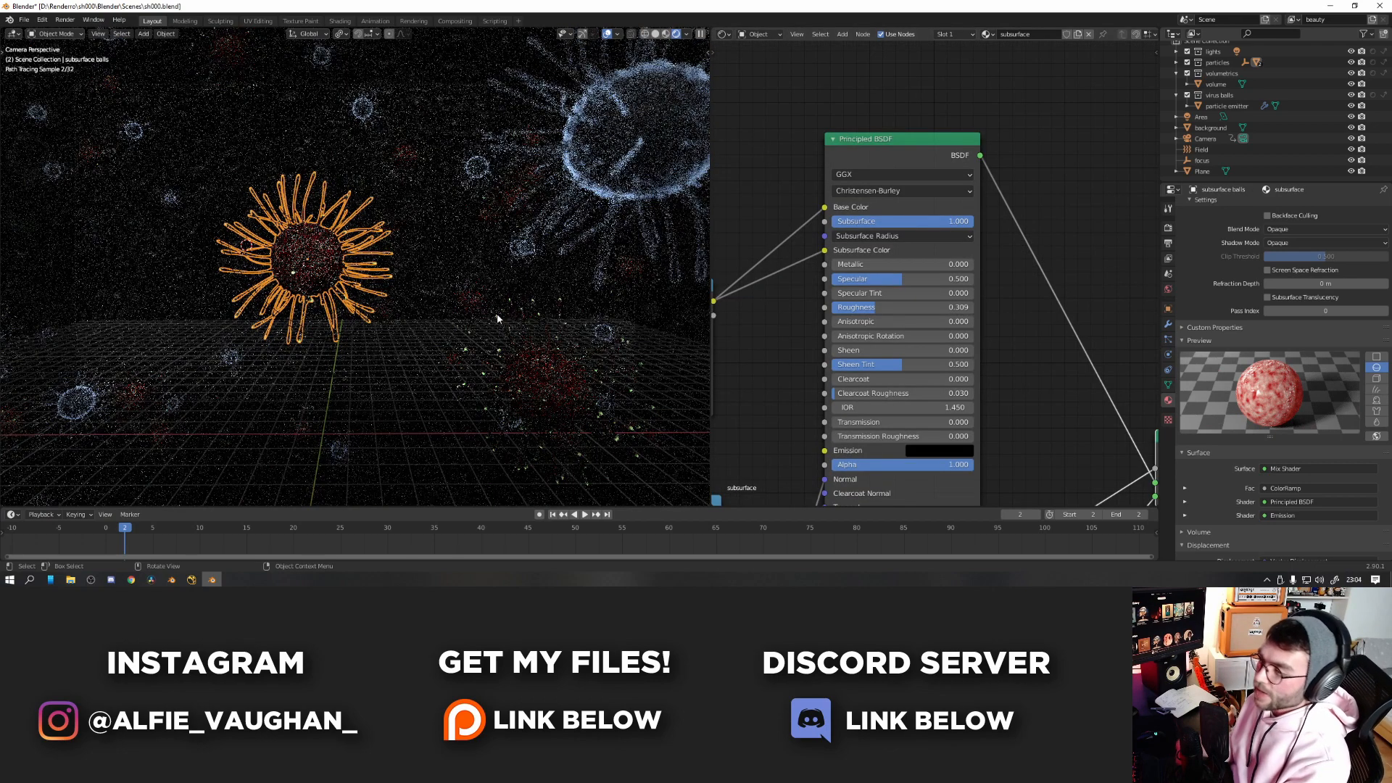
{"action": "mouse_move", "coordinate": [453, 315]}
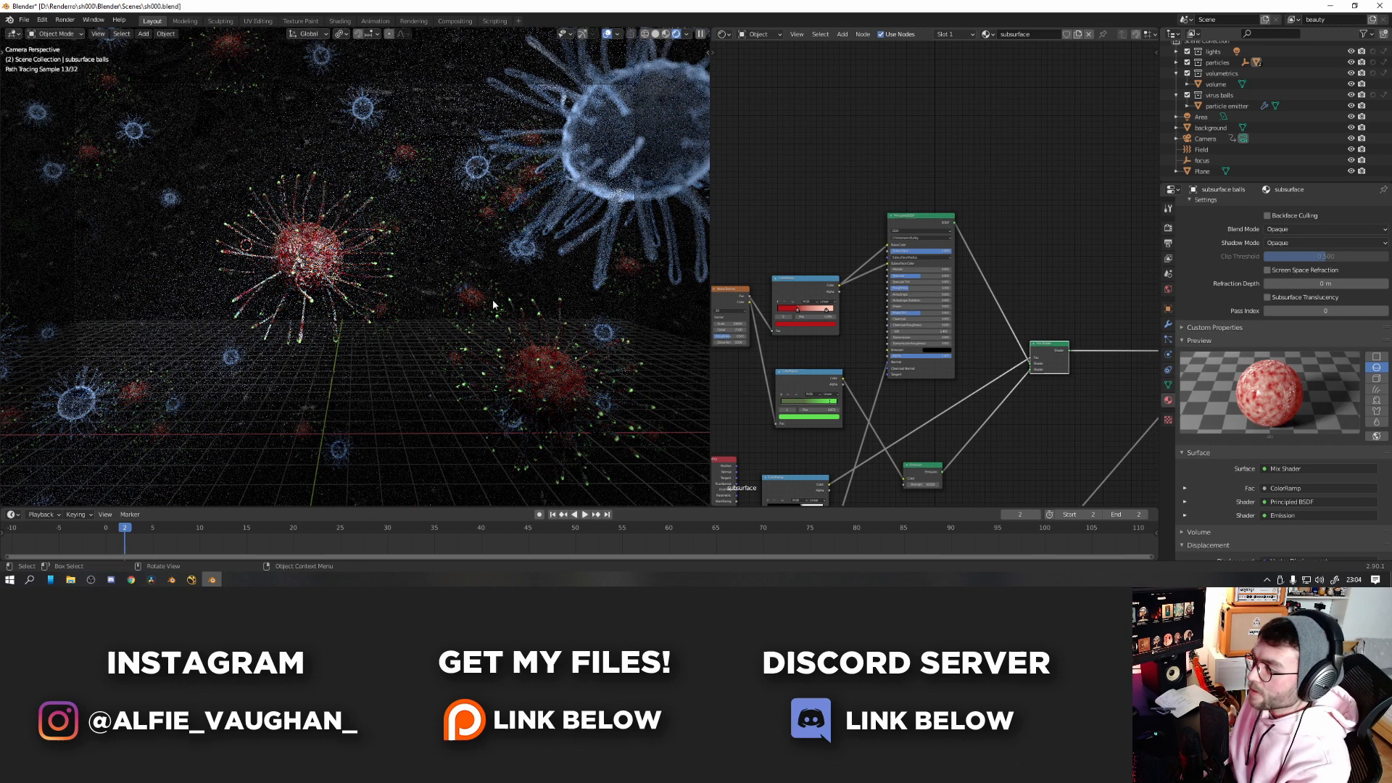
{"action": "mouse_move", "coordinate": [512, 217]}
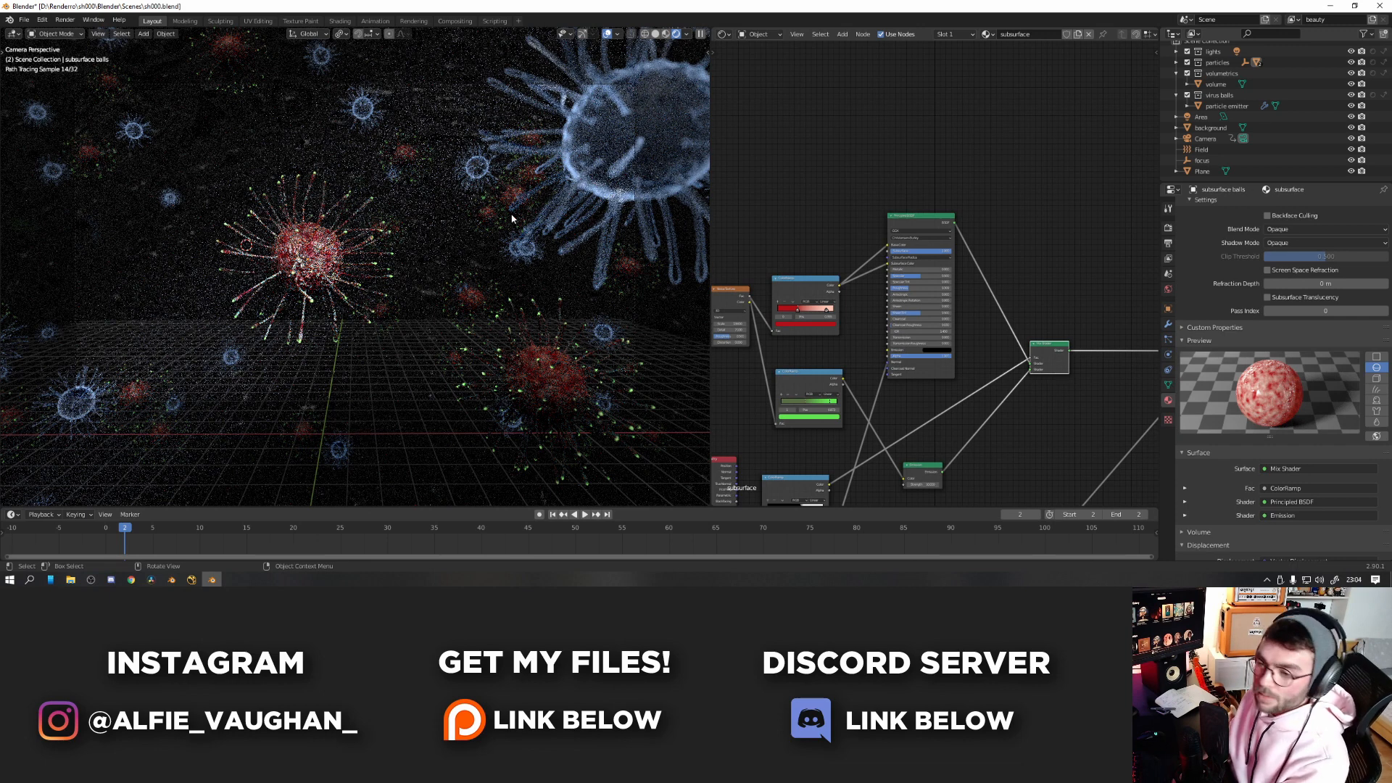
{"action": "mouse_move", "coordinate": [586, 120]}
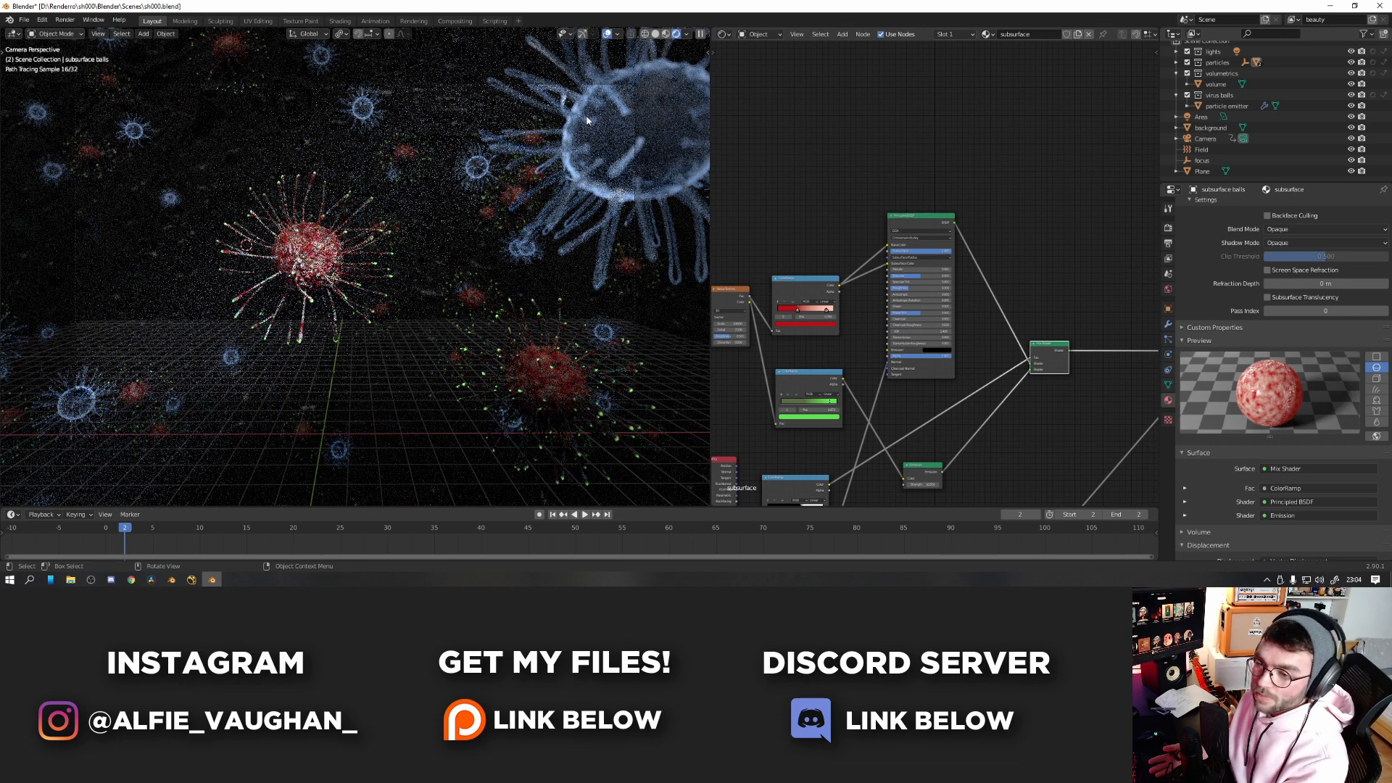
{"action": "mouse_move", "coordinate": [493, 251]}
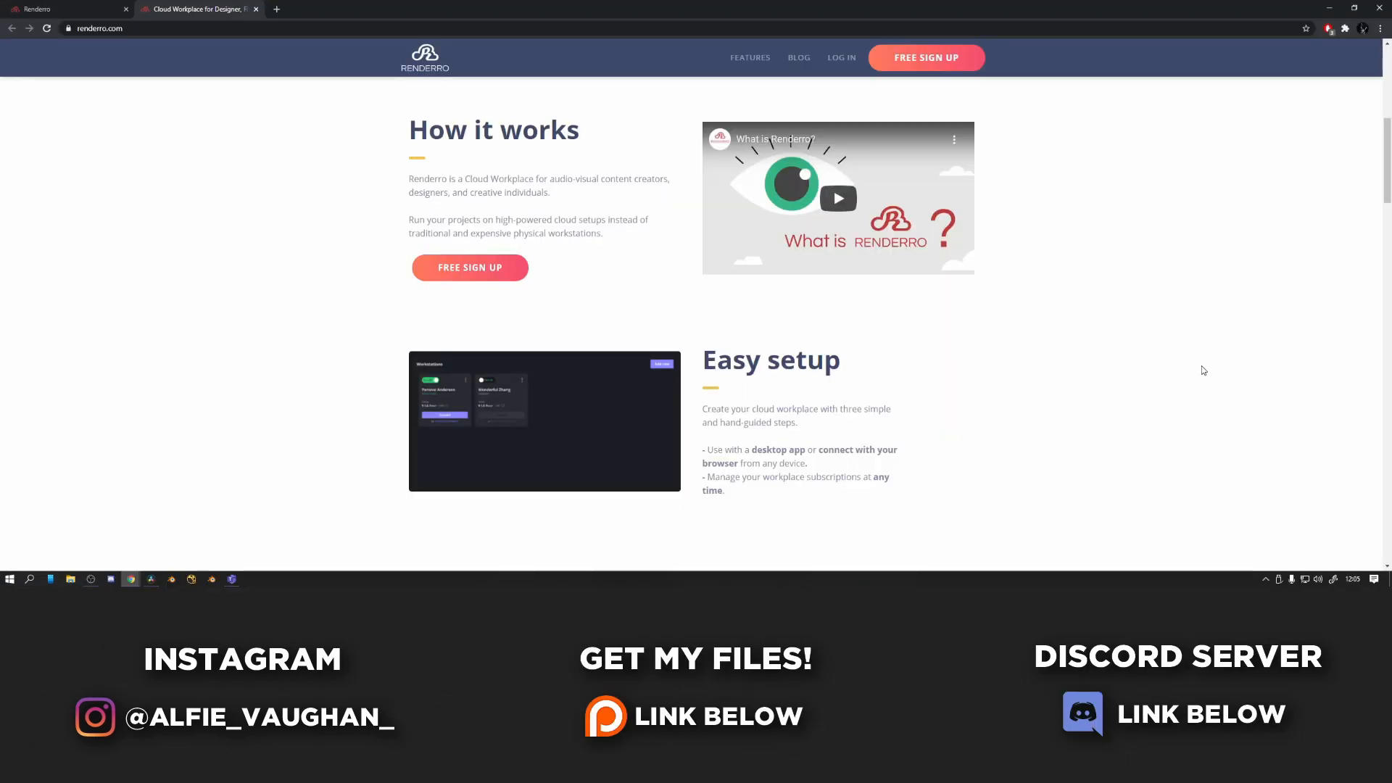
Browse the renderro.com homepage and view the Cloud Workstation feature details
{"action": "scroll", "scroll_direction": "down", "scroll_amount": 3}
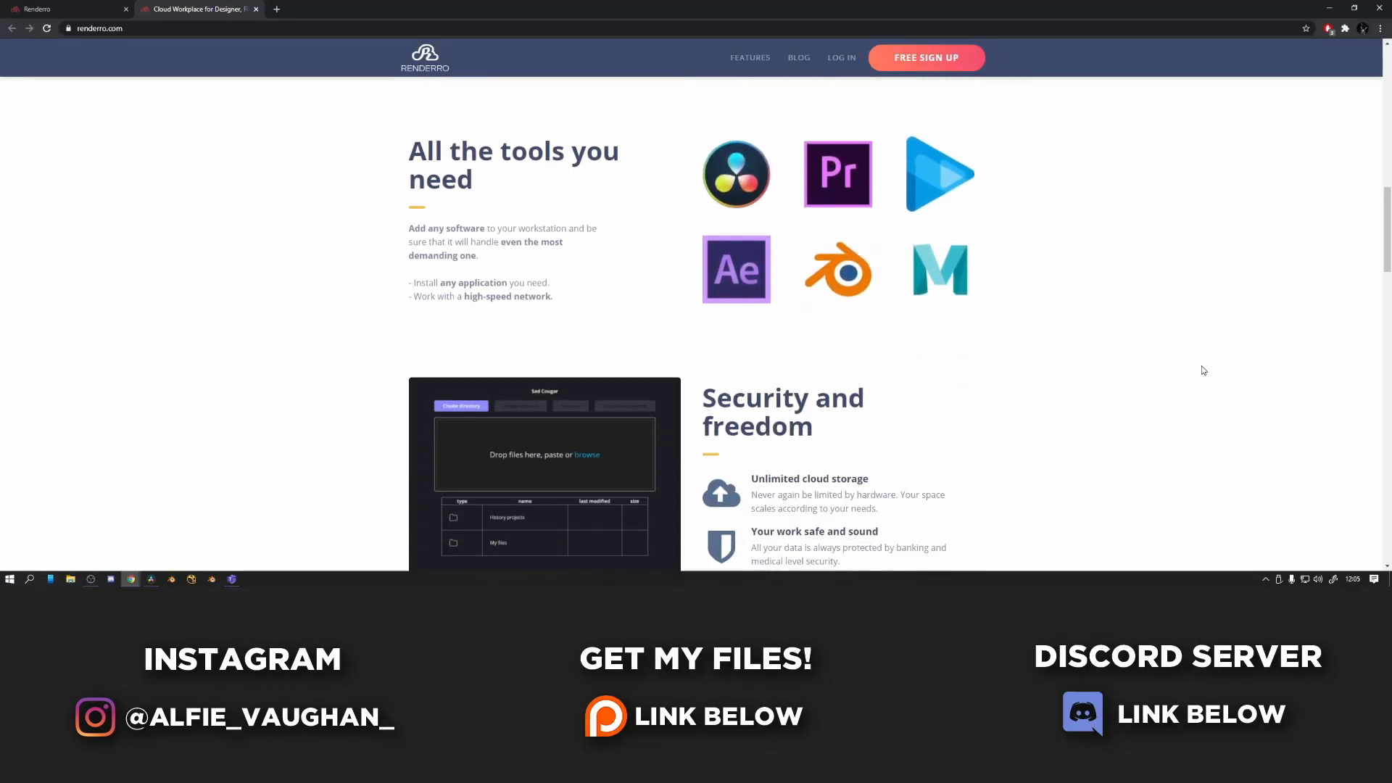
{"action": "scroll", "scroll_direction": "down", "scroll_amount": 3}
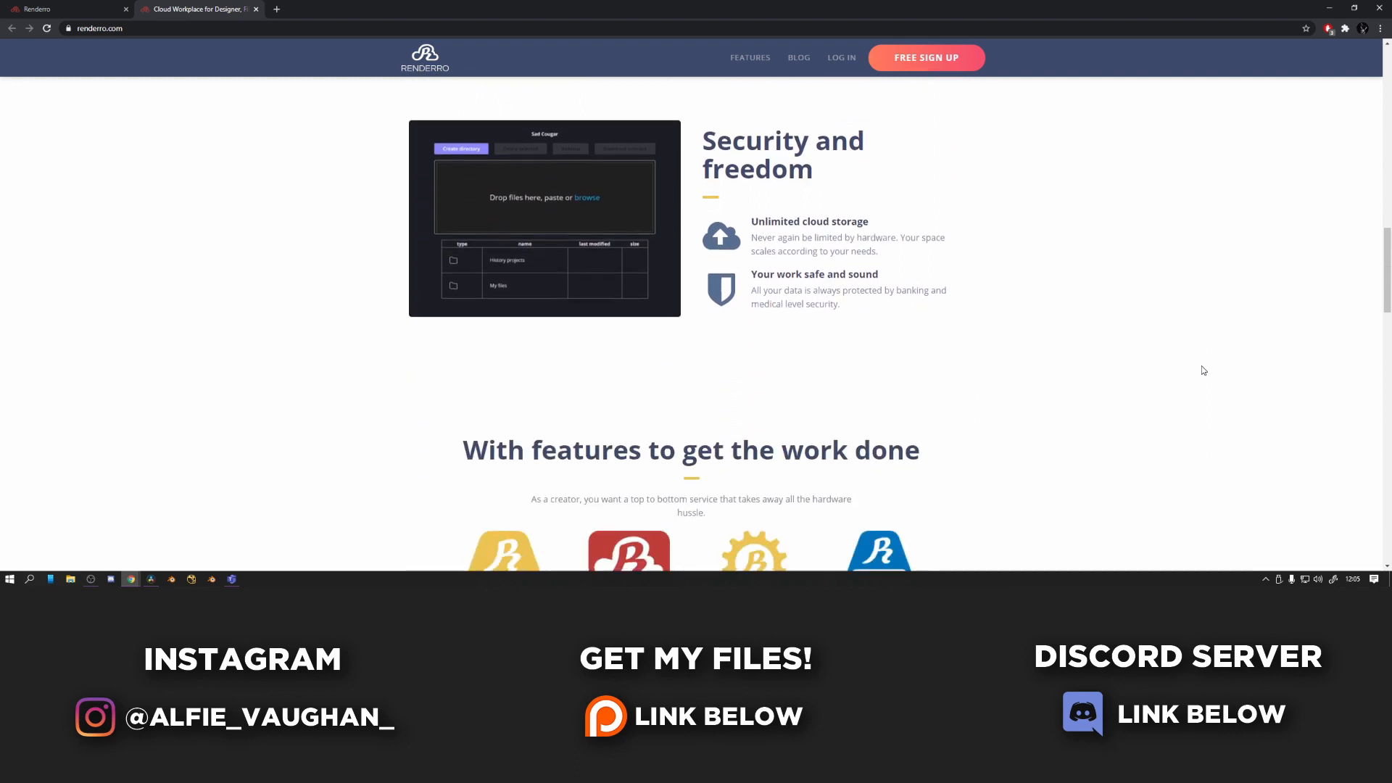
{"action": "scroll", "scroll_direction": "down", "scroll_amount": 3}
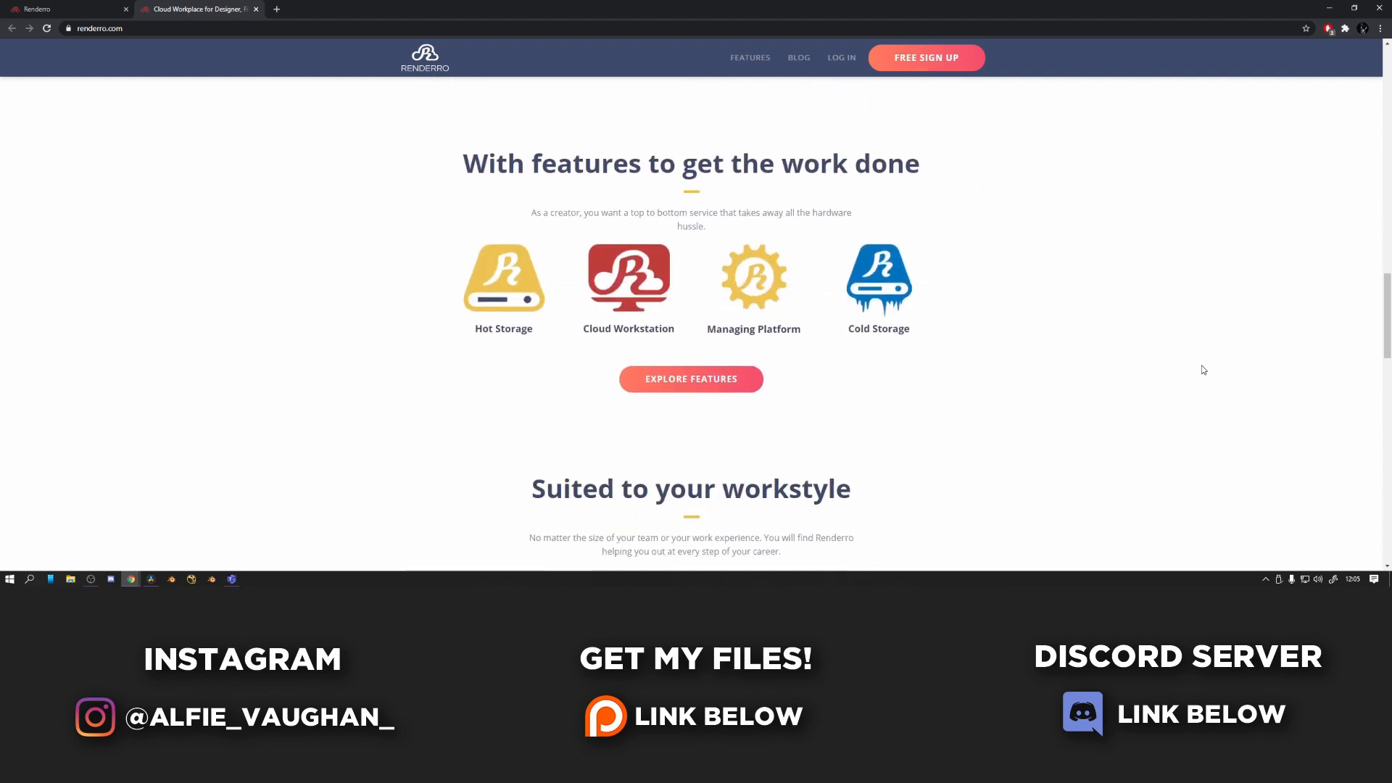
{"action": "left_click", "coordinate": [628, 275]}
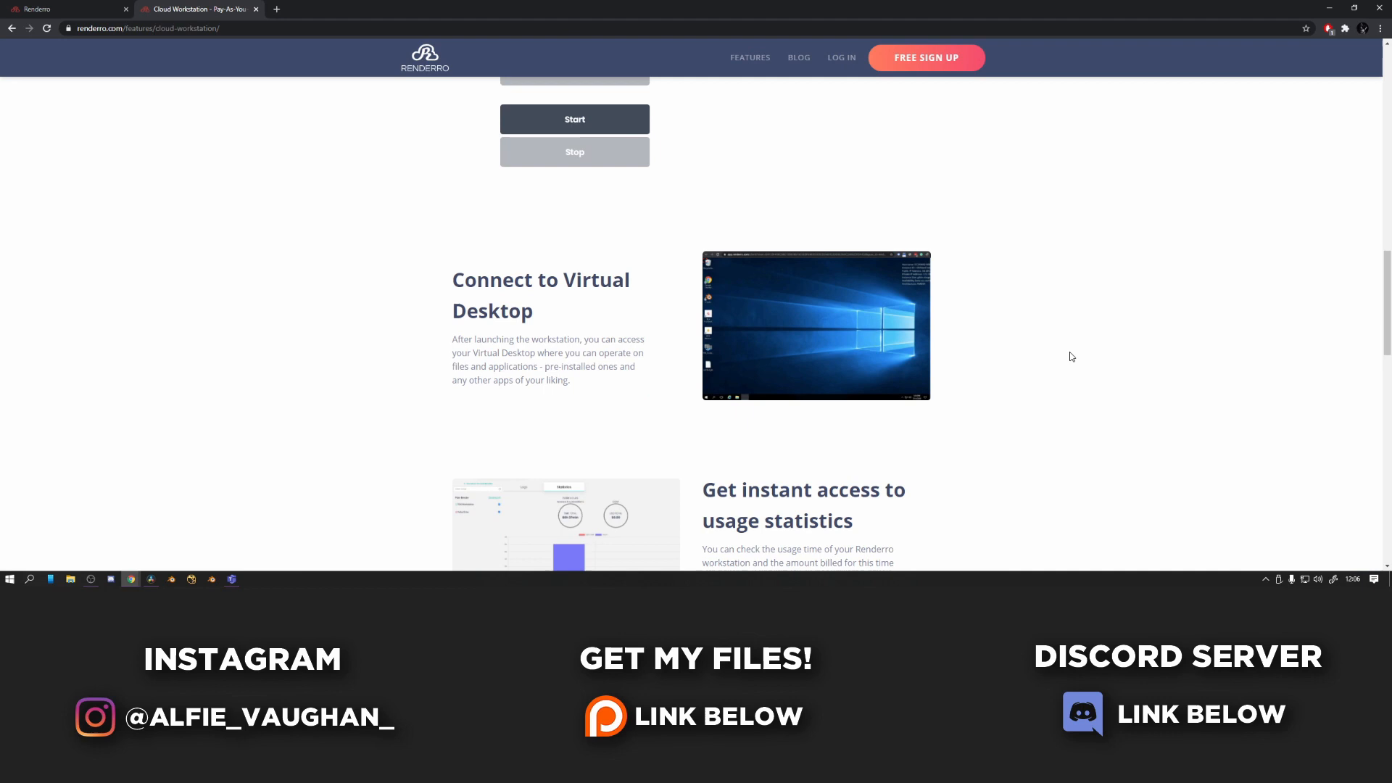
{"action": "scroll", "scroll_direction": "down", "scroll_amount": 3}
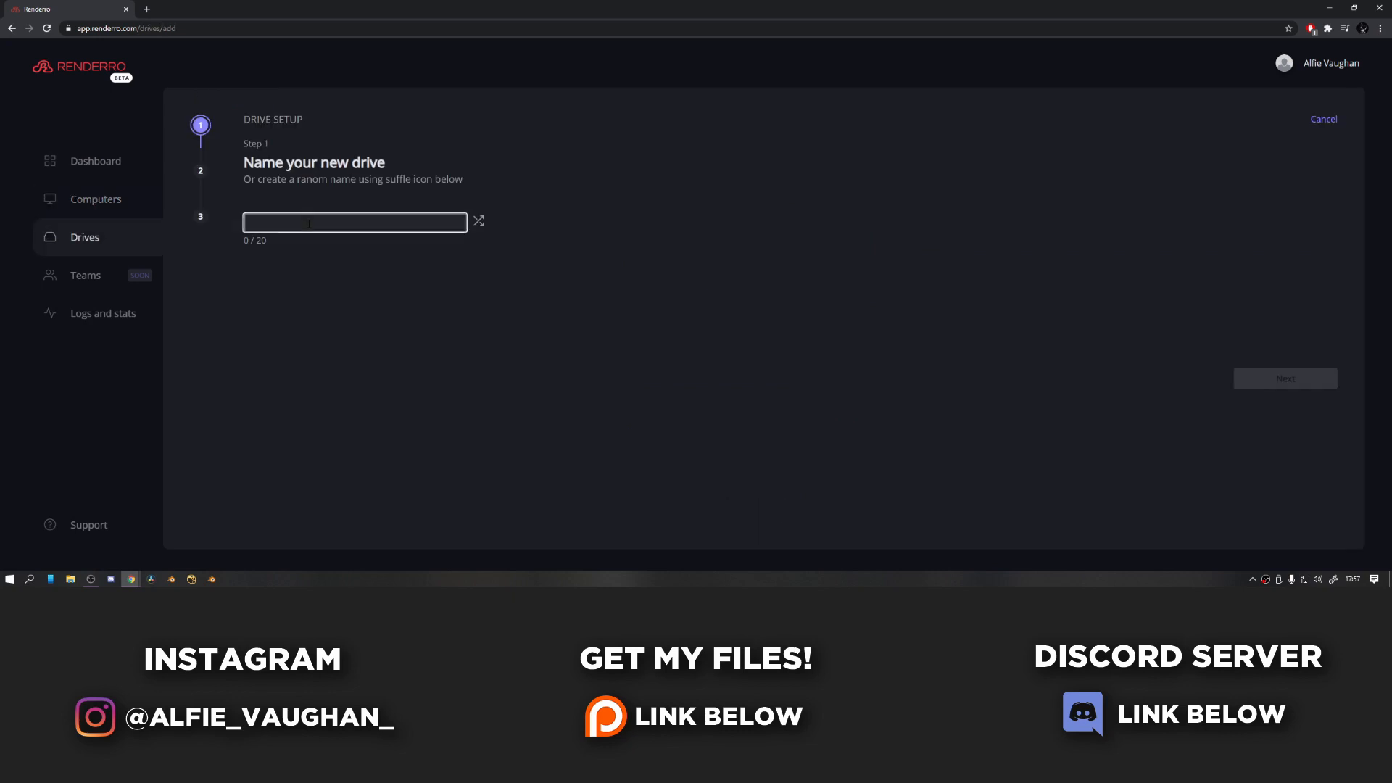
Create the Alfie drive with 200 GB of storage and browse its files
{"action": "left_click", "coordinate": [1284, 378]}
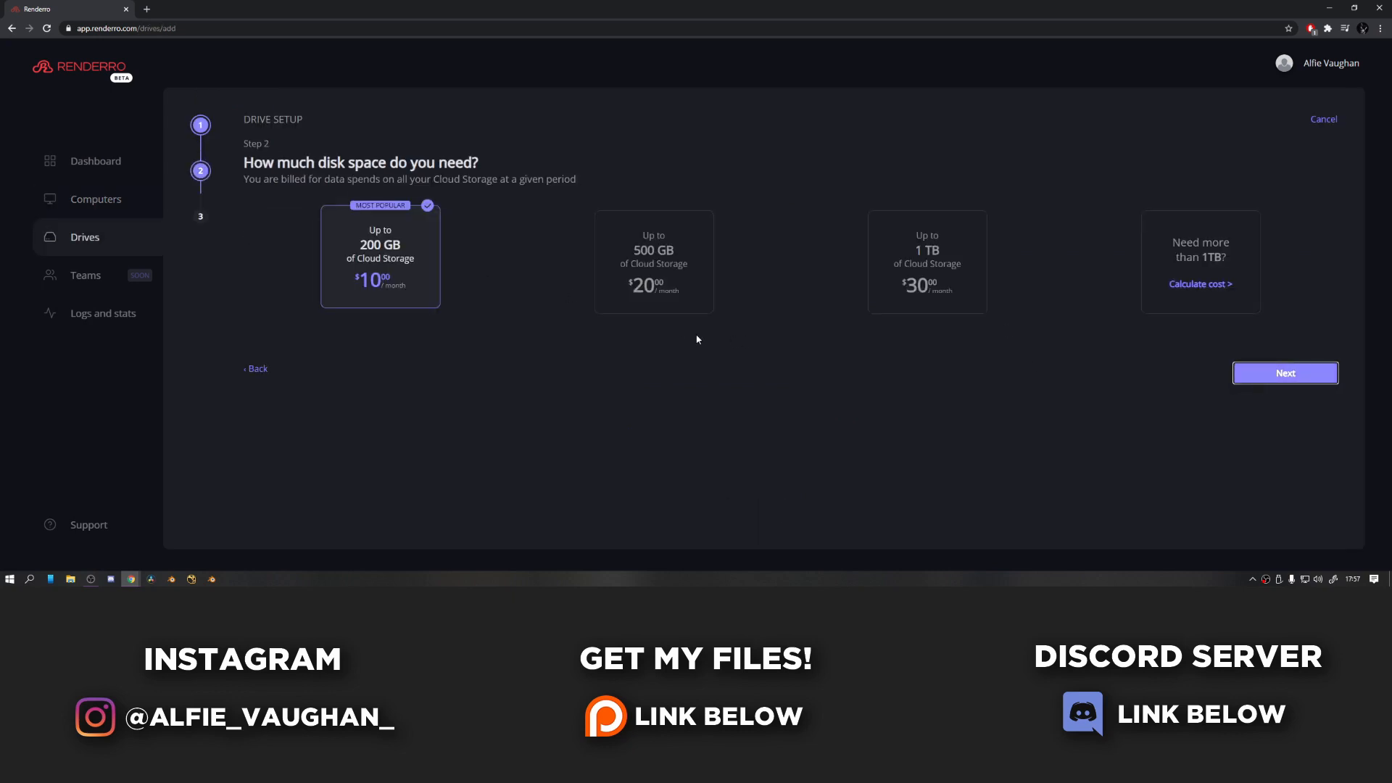
{"action": "left_click", "coordinate": [1283, 372]}
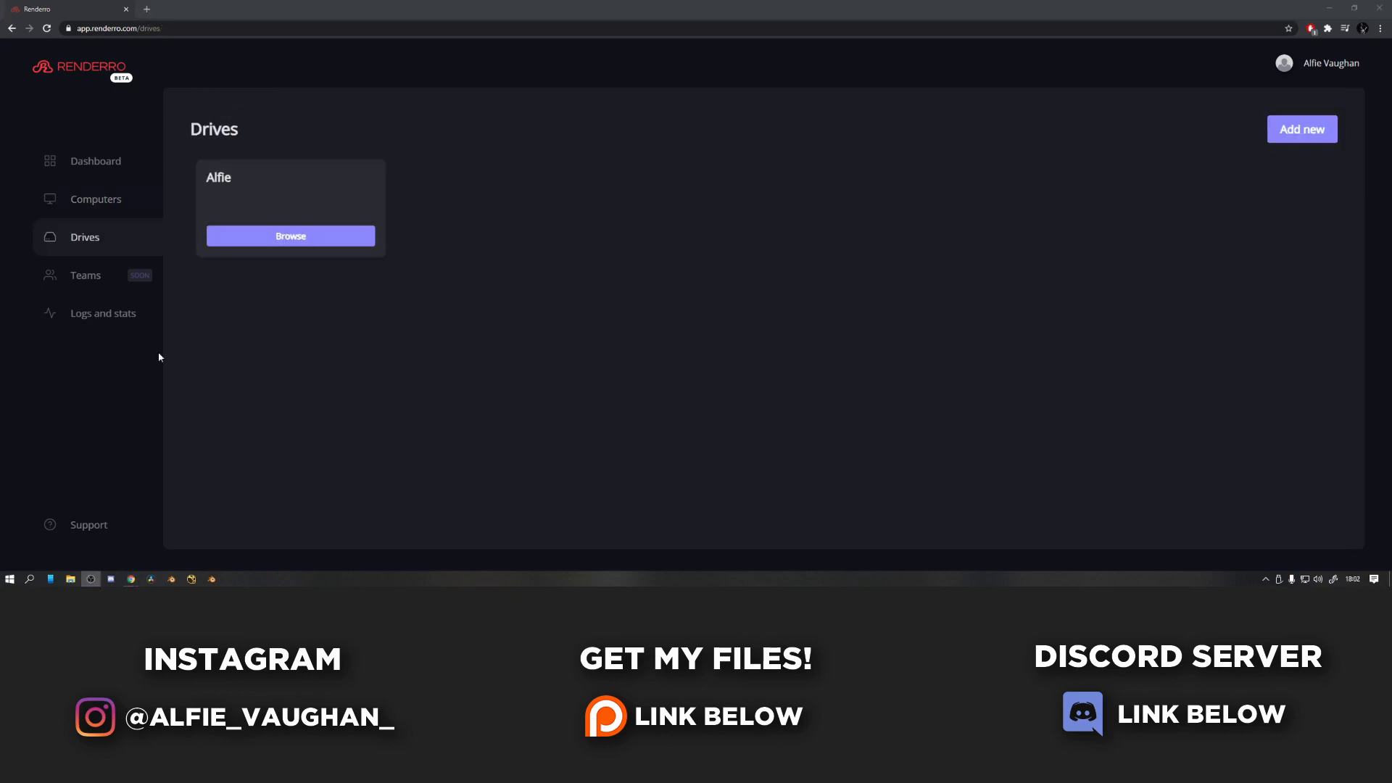
{"action": "left_click", "coordinate": [290, 236]}
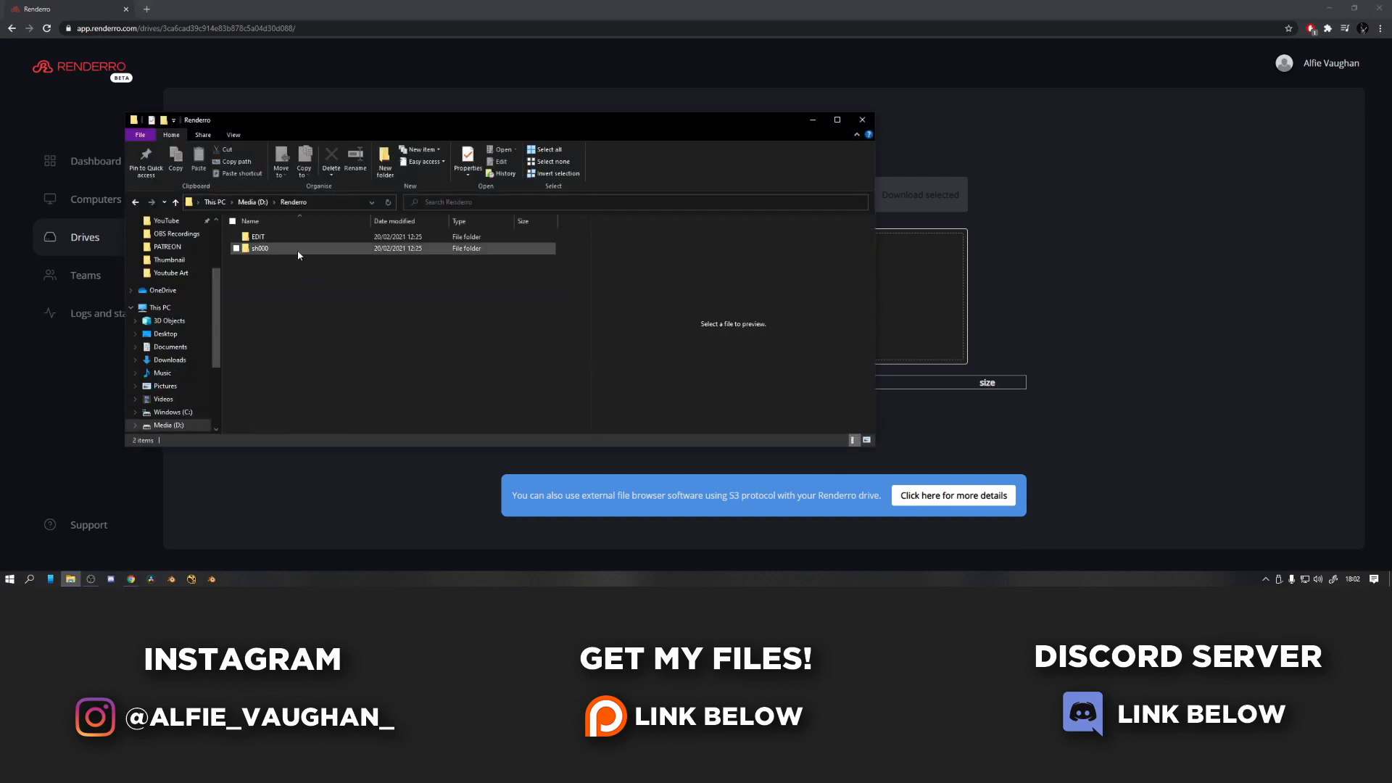
Upload sh000.blend from the sh000 folder to the drive, then go to Computers
{"action": "double_click", "coordinate": [260, 248]}
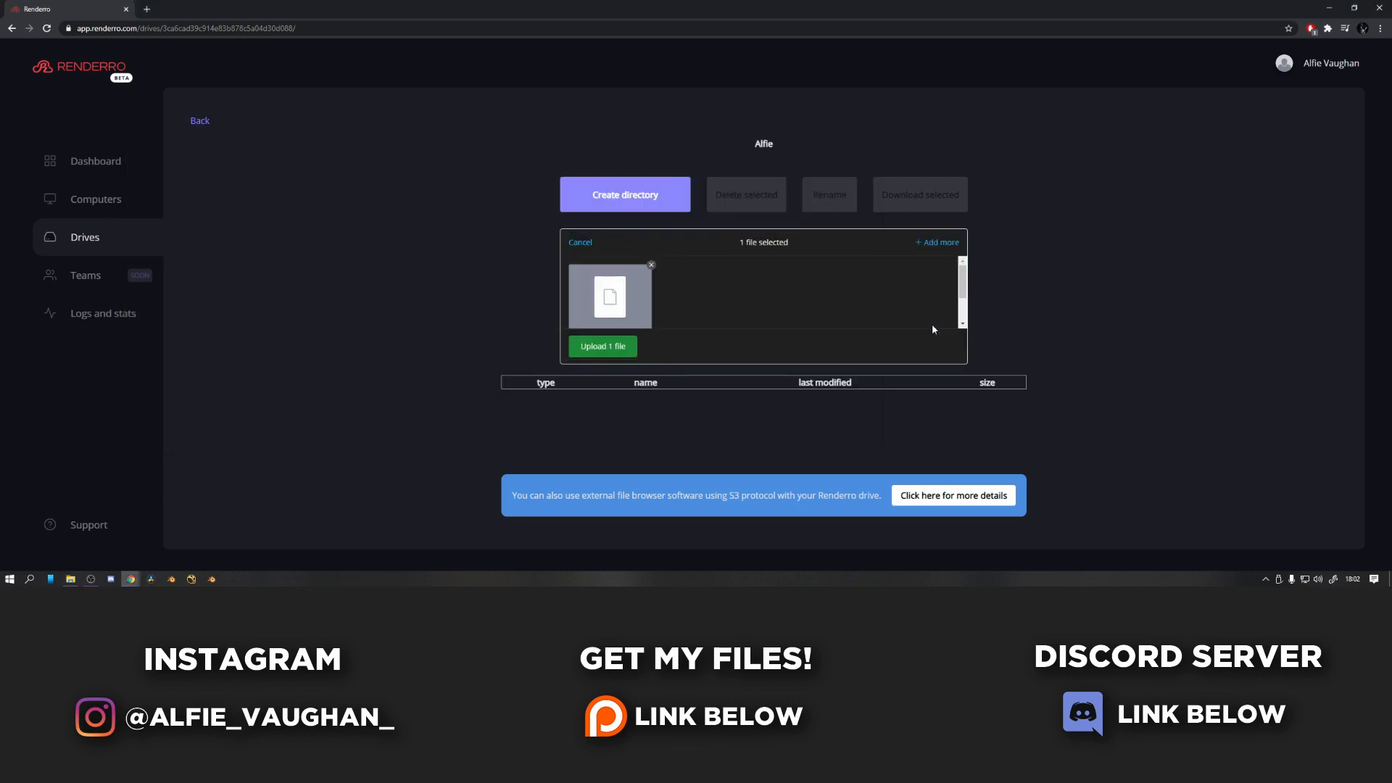
{"action": "left_click", "coordinate": [601, 345]}
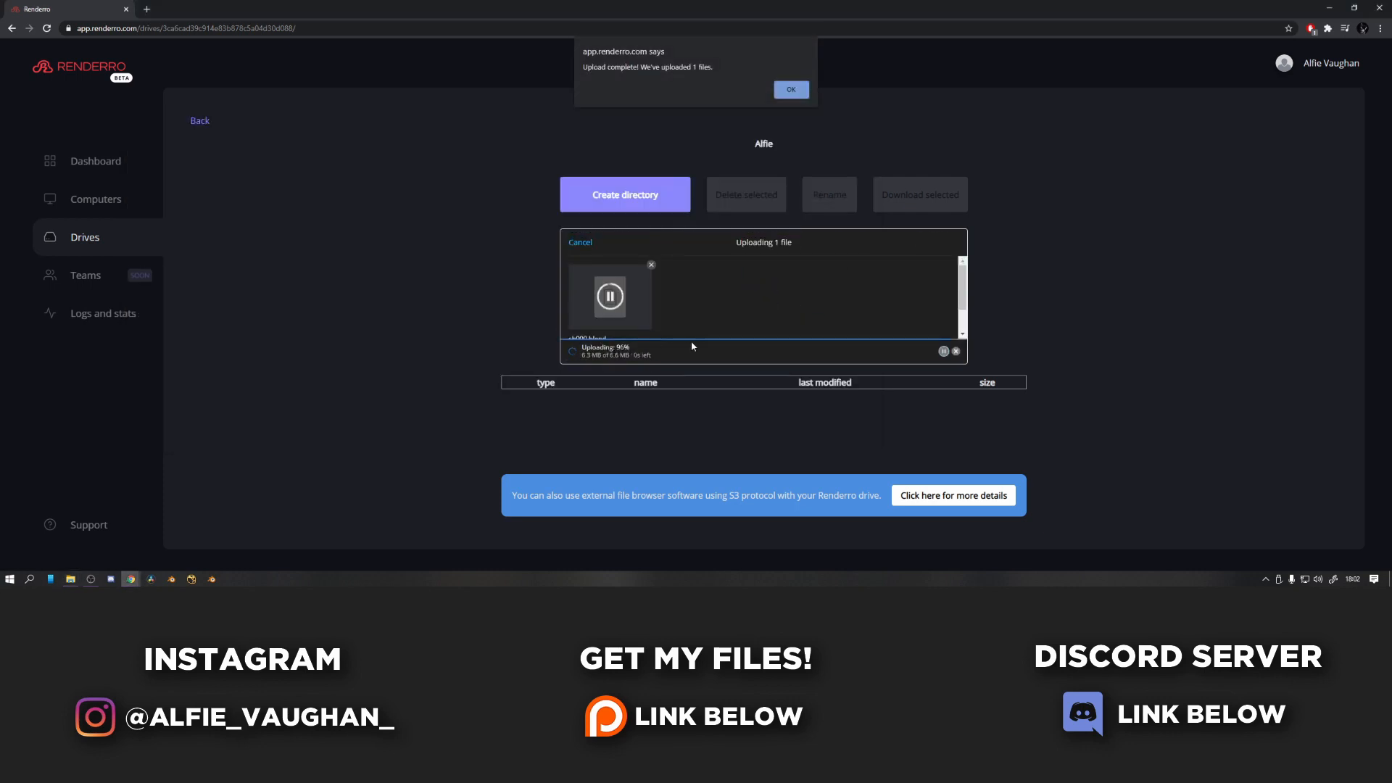
{"action": "left_click", "coordinate": [789, 90]}
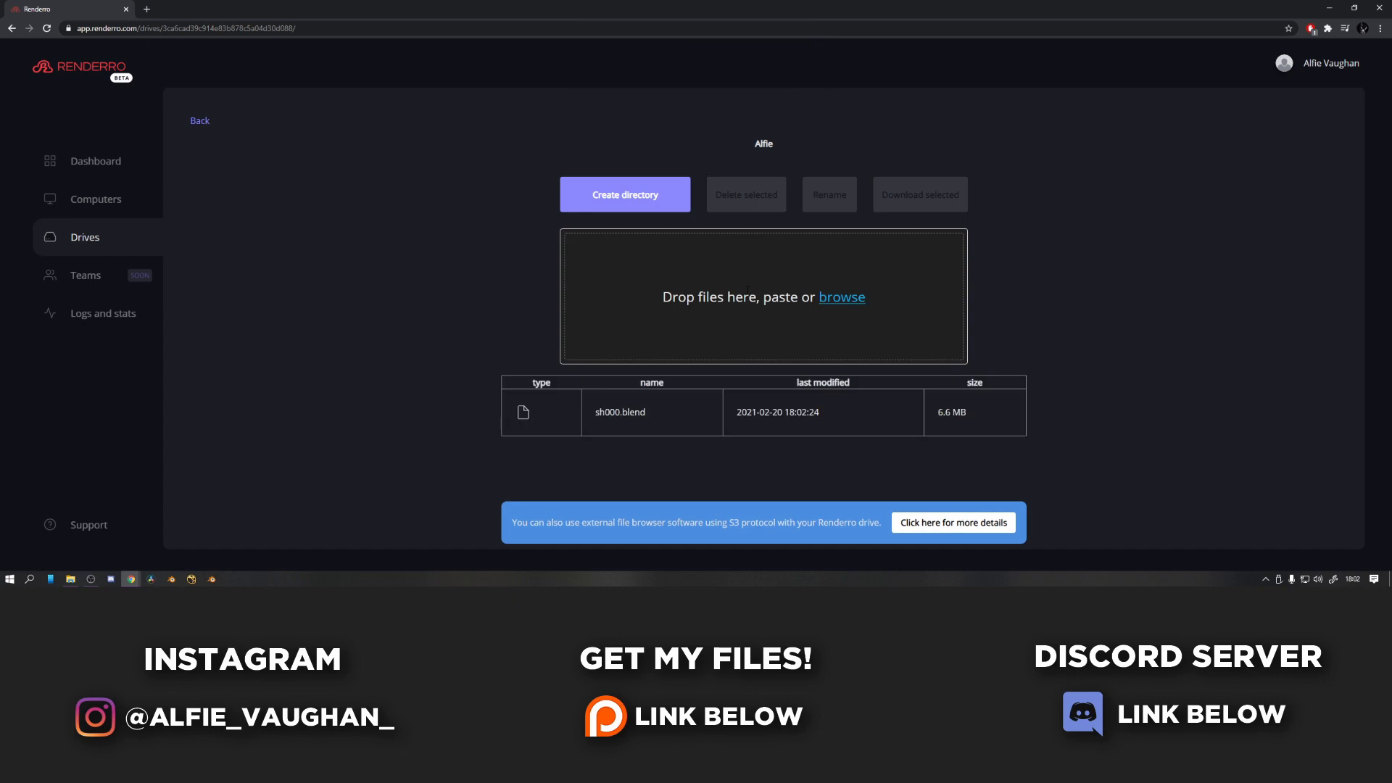
{"action": "left_click", "coordinate": [96, 199]}
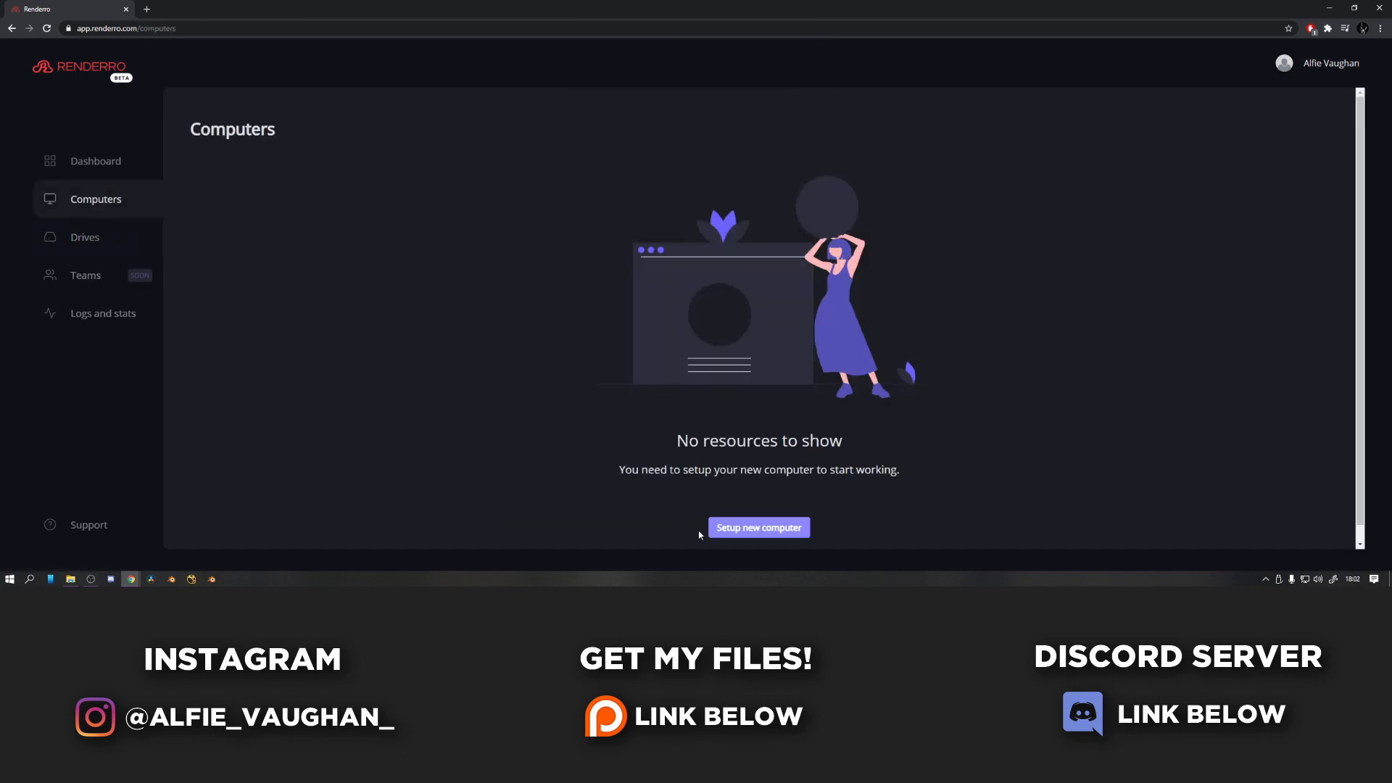
Set up a new cloud computer named 'Alfie Renderro' and proceed through its configuration
{"action": "left_click", "coordinate": [757, 528]}
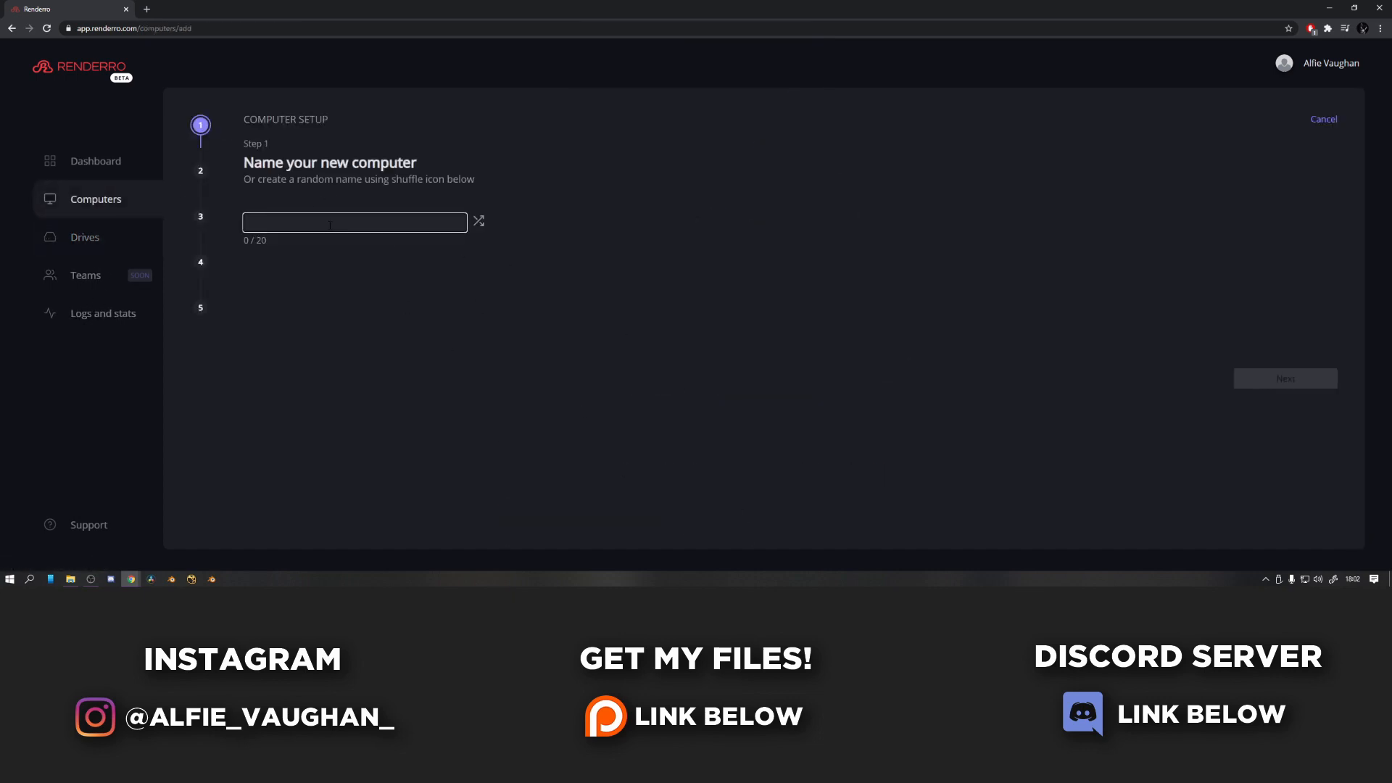
{"action": "type", "text": "Alfie Rende"}
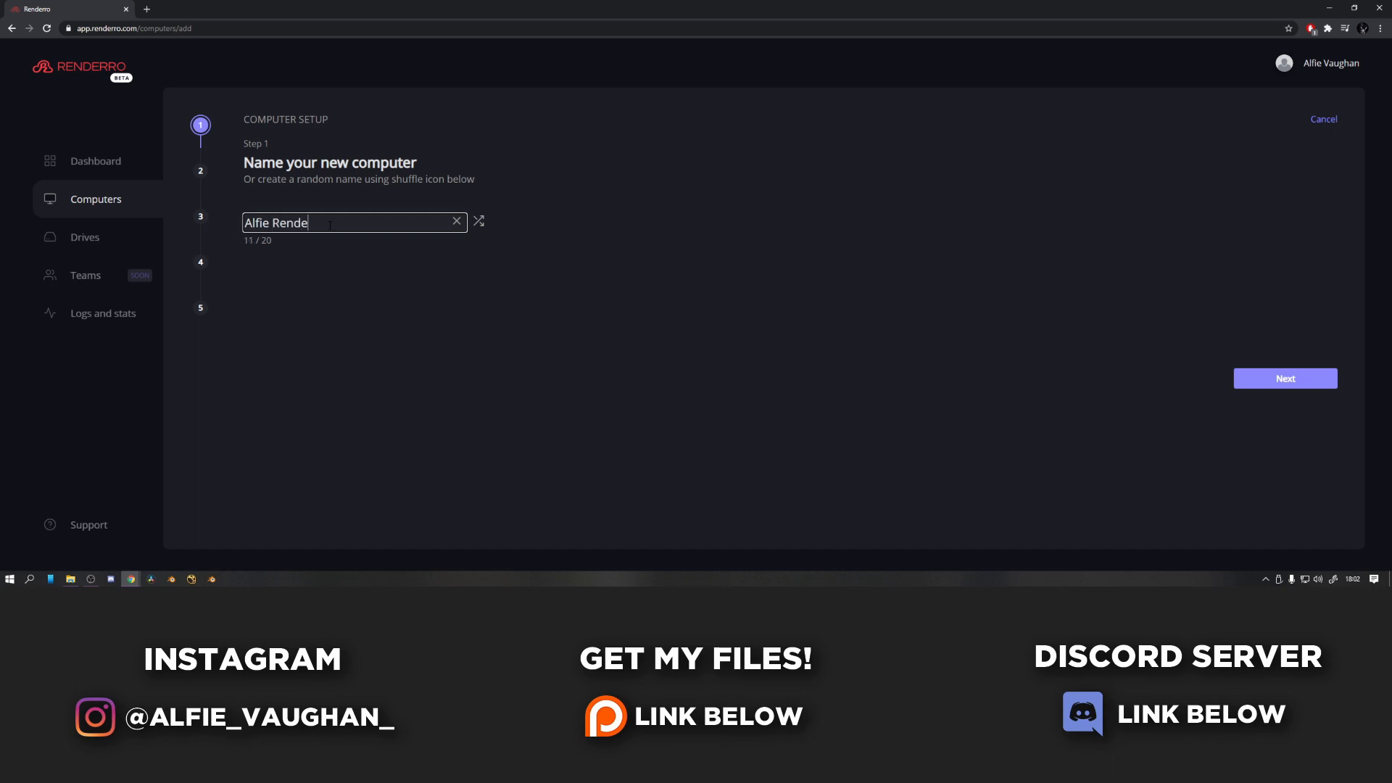
{"action": "left_click", "coordinate": [1283, 378]}
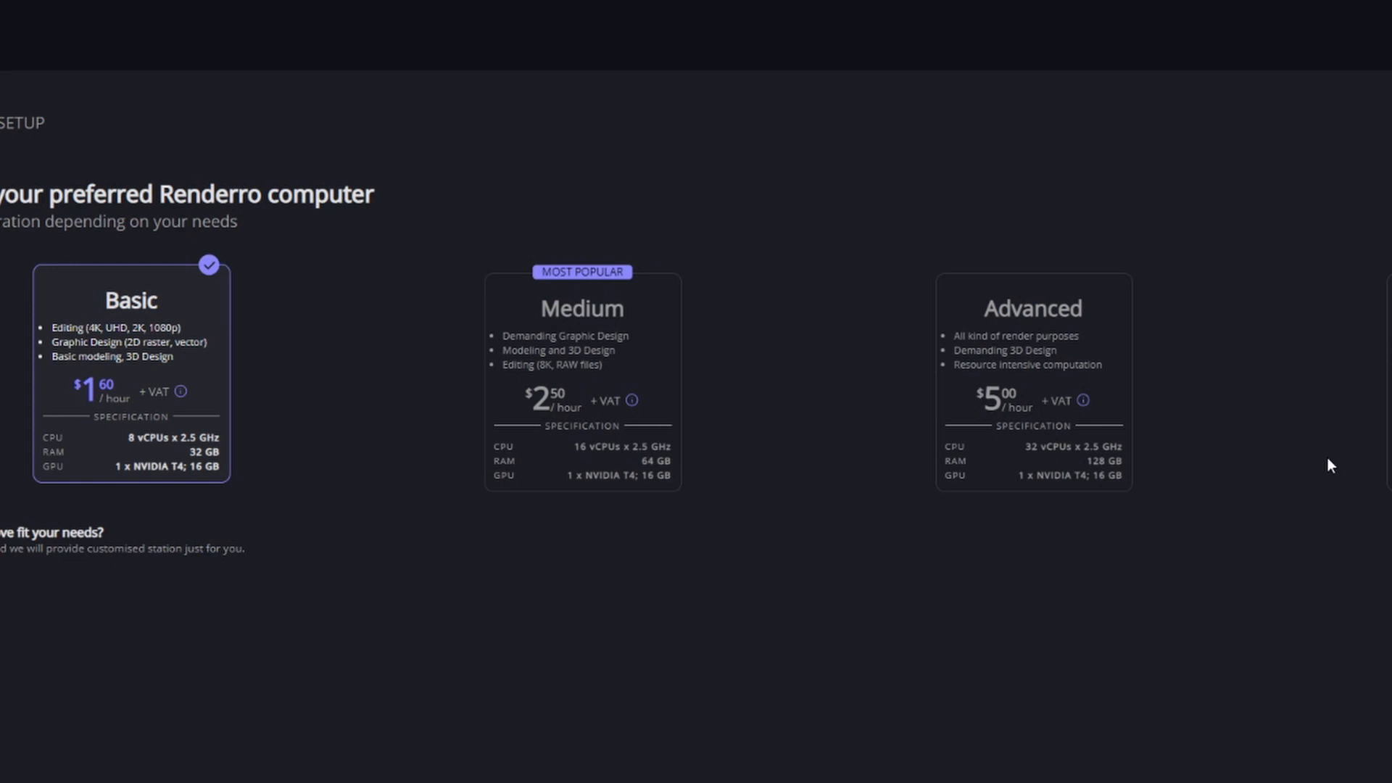
{"action": "scroll", "scroll_direction": "right", "scroll_amount": 3}
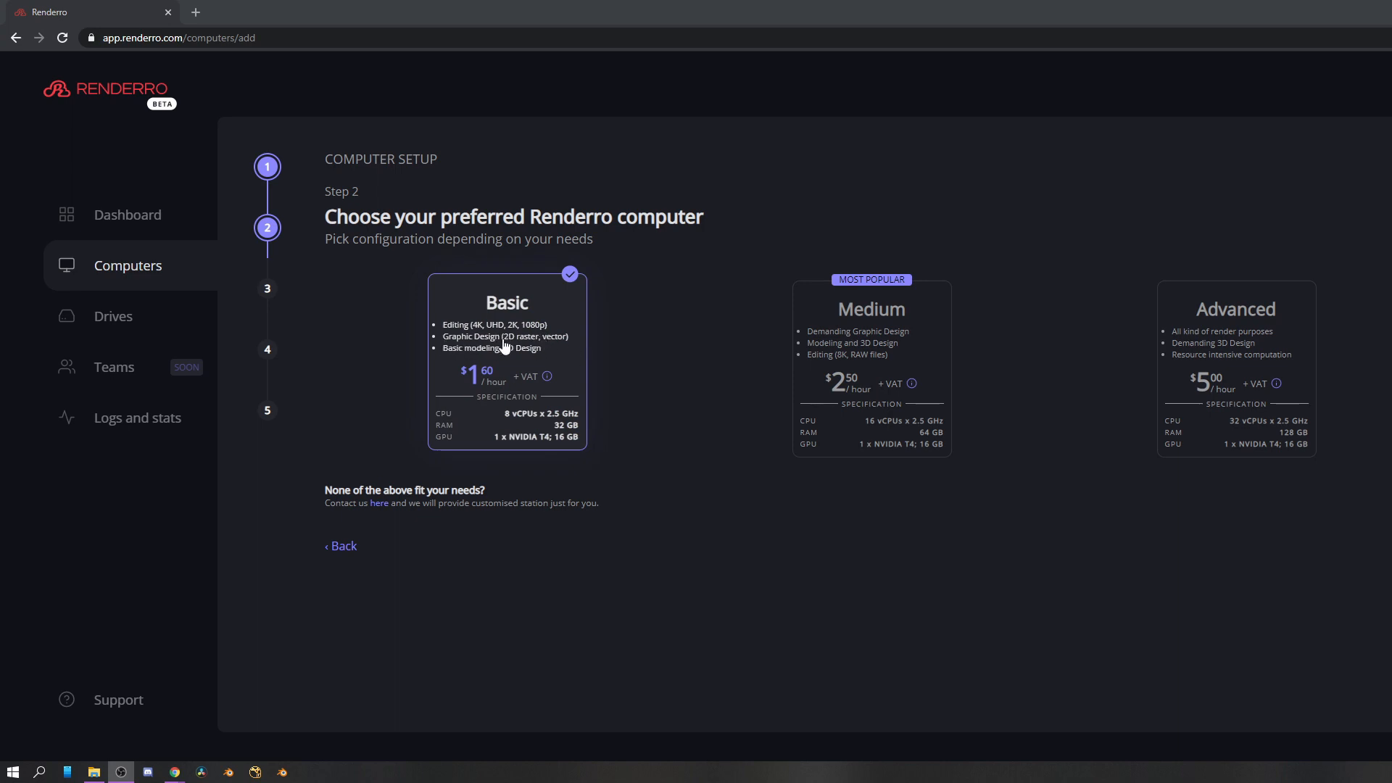
{"action": "mouse_move", "coordinate": [548, 448]}
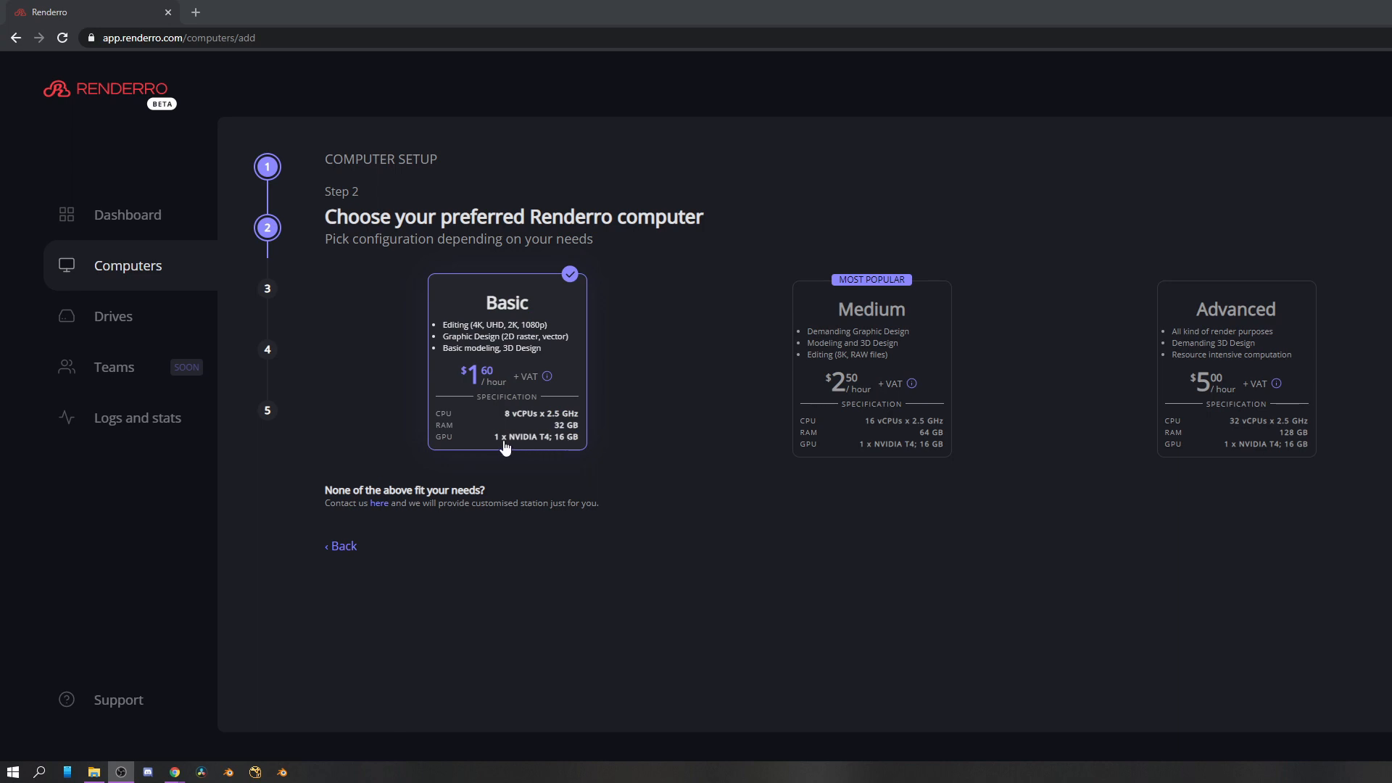
{"action": "mouse_move", "coordinate": [555, 446]}
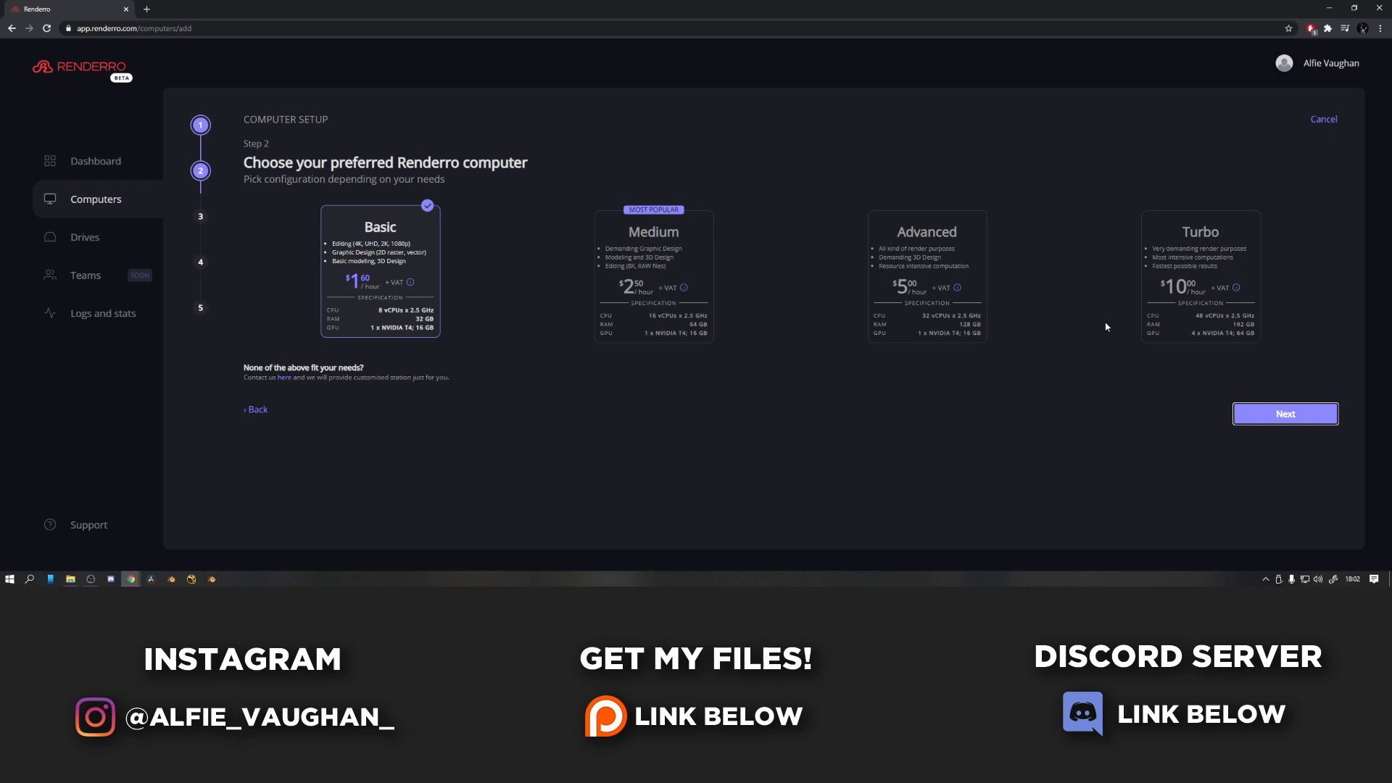
{"action": "left_click", "coordinate": [1283, 414]}
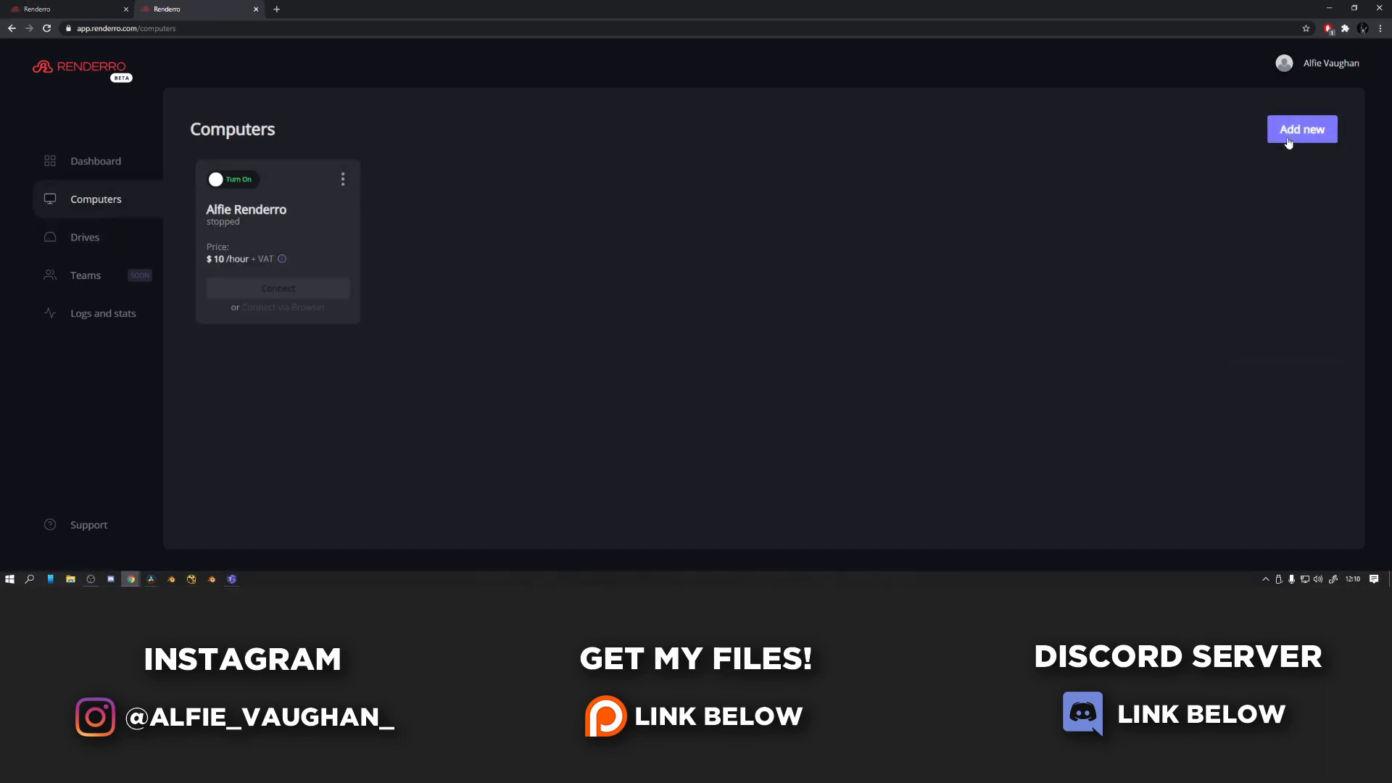
Review the Turbo and Basic configuration cards, then turn on the Alfie Renderro computer
{"action": "left_click", "coordinate": [1302, 129]}
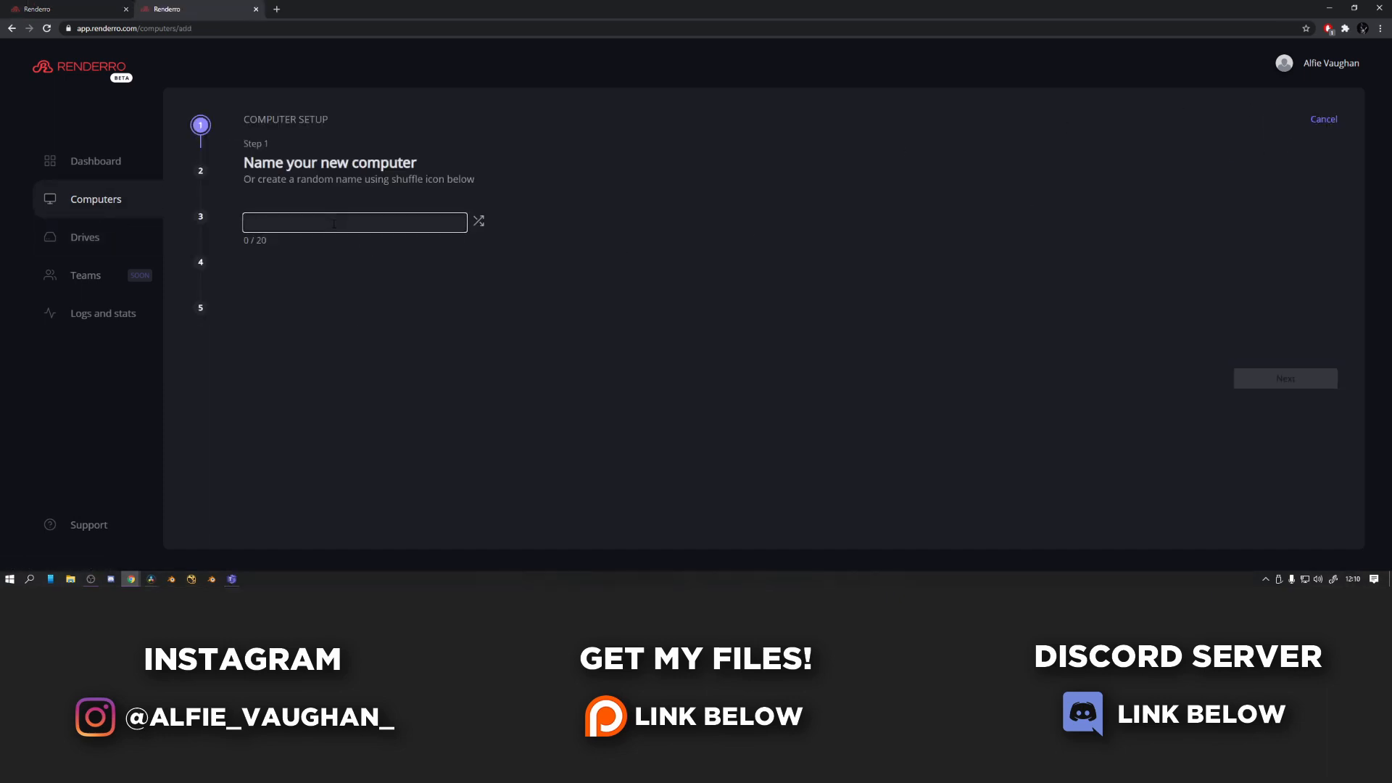
{"action": "left_click", "coordinate": [1284, 379]}
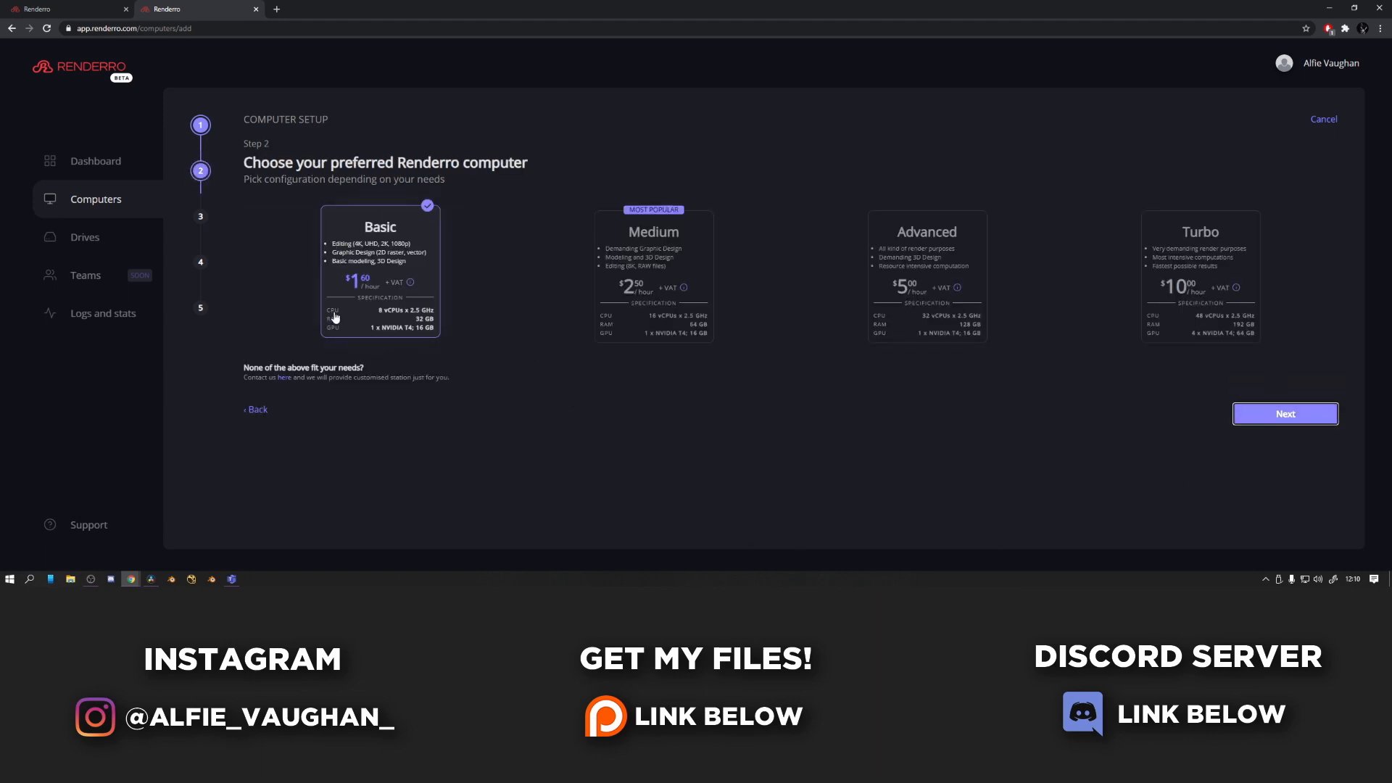
{"action": "left_click", "coordinate": [1200, 271]}
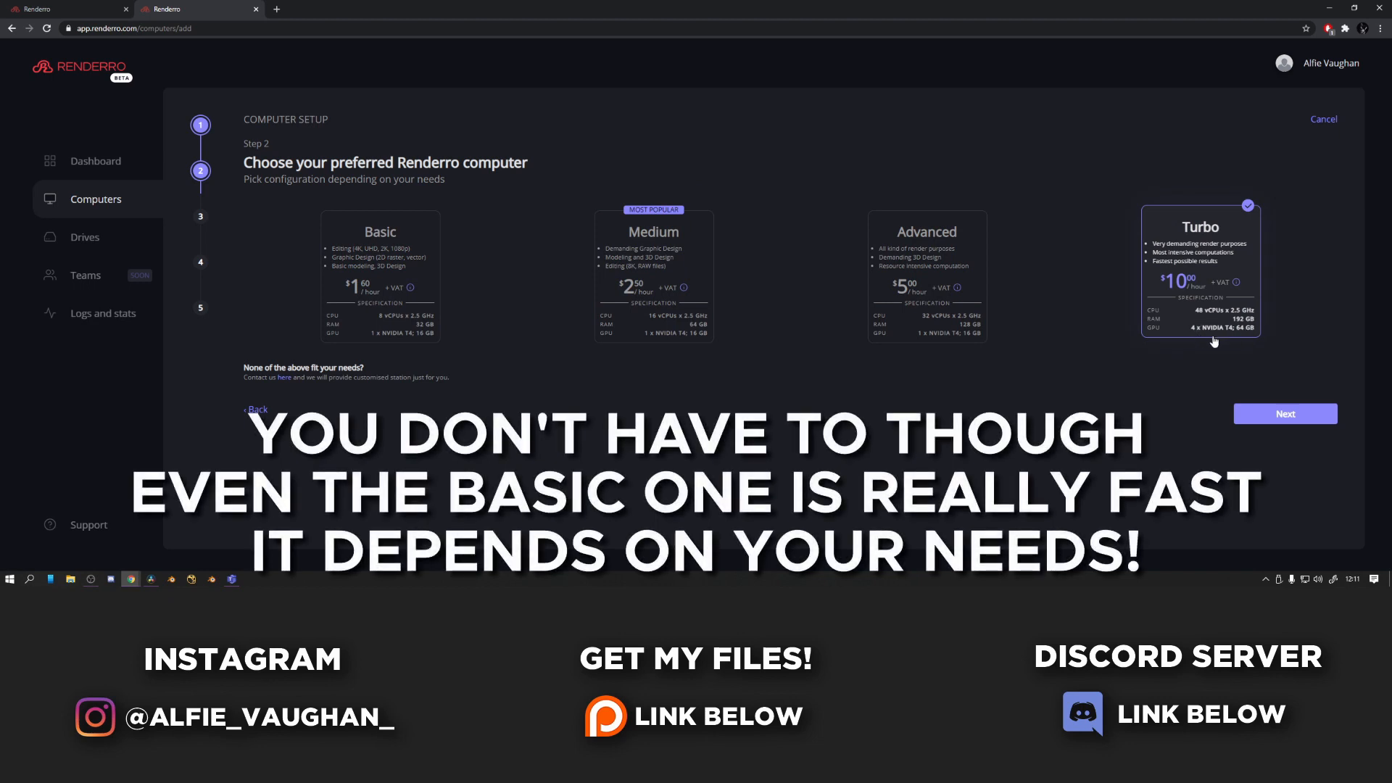
{"action": "mouse_move", "coordinate": [1189, 332]}
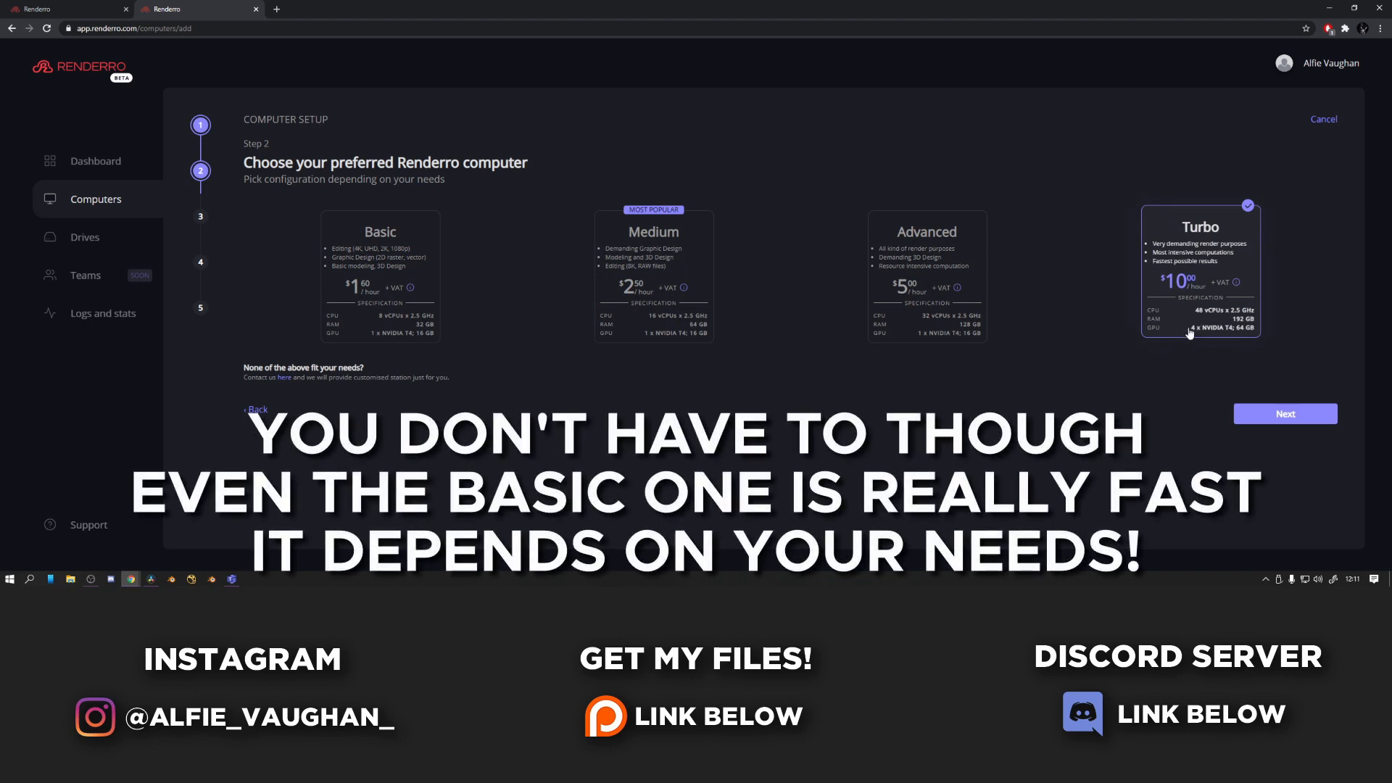
{"action": "left_click", "coordinate": [379, 275]}
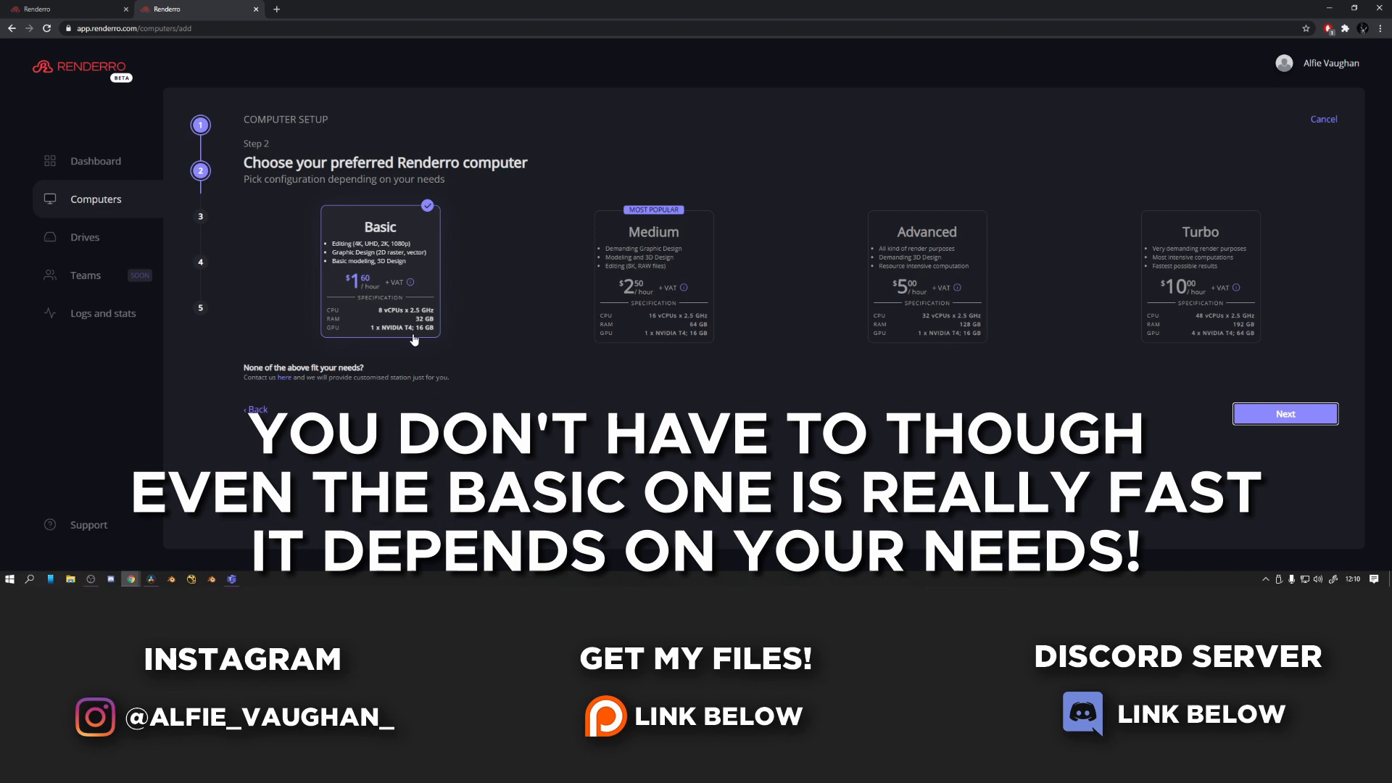
{"action": "left_click", "coordinate": [926, 267]}
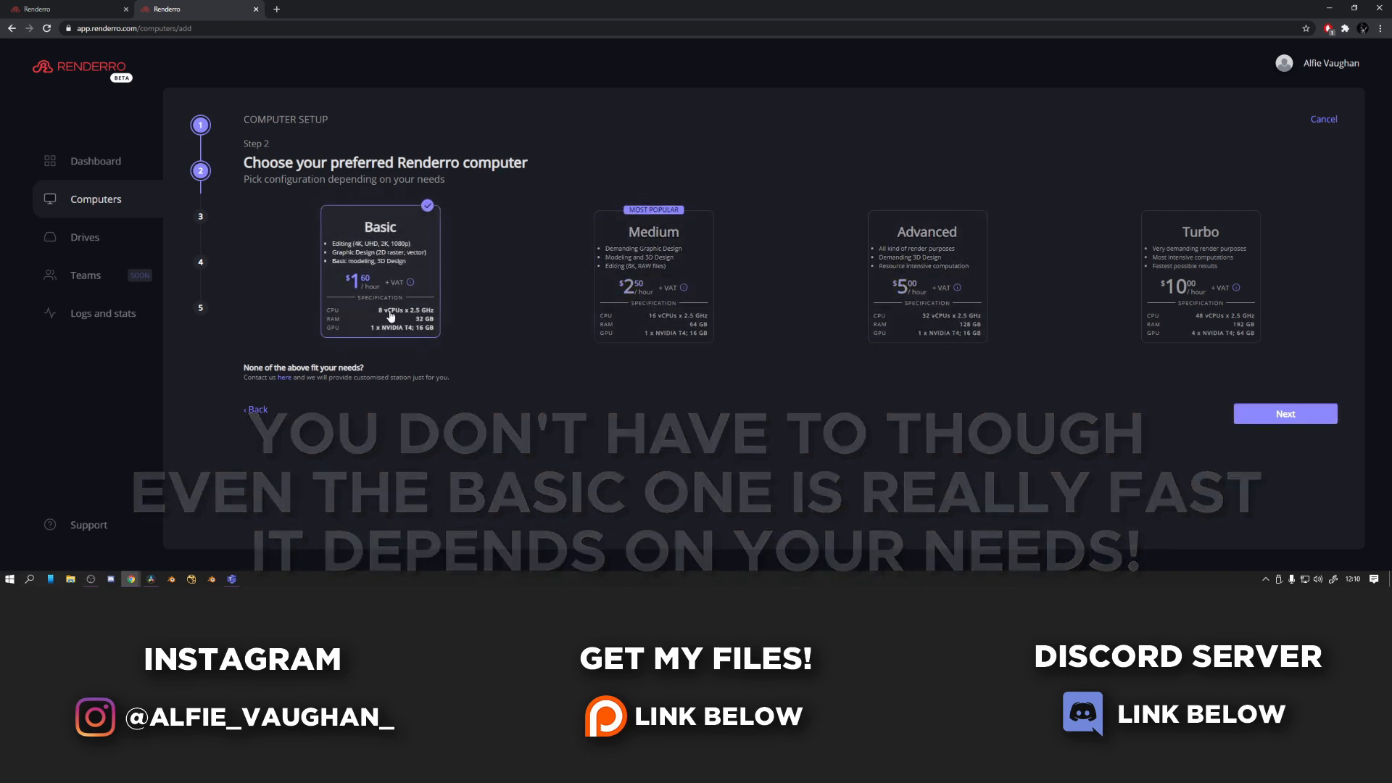
{"action": "left_click", "coordinate": [1283, 413]}
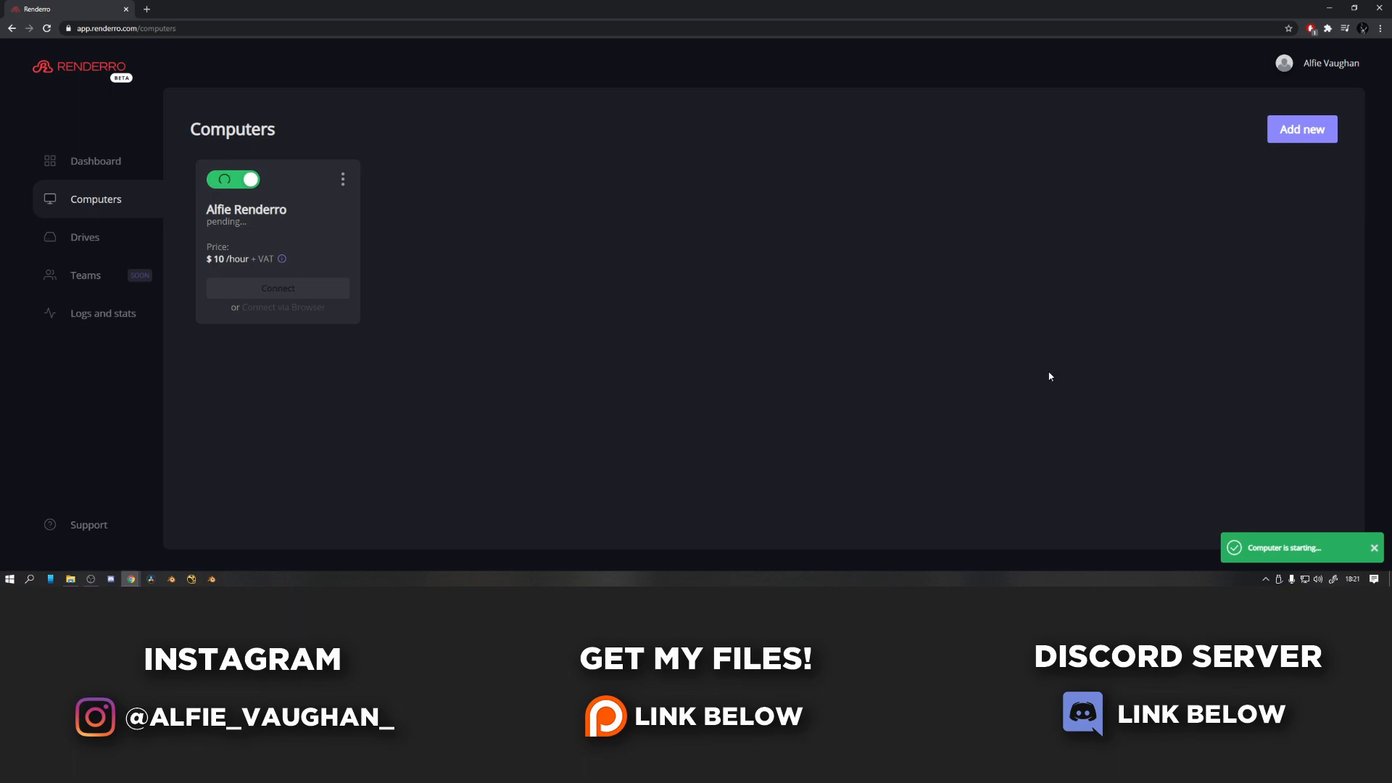
Connect to the running cloud computer and trust the TGX Receiver remote host
{"action": "left_click", "coordinate": [277, 288]}
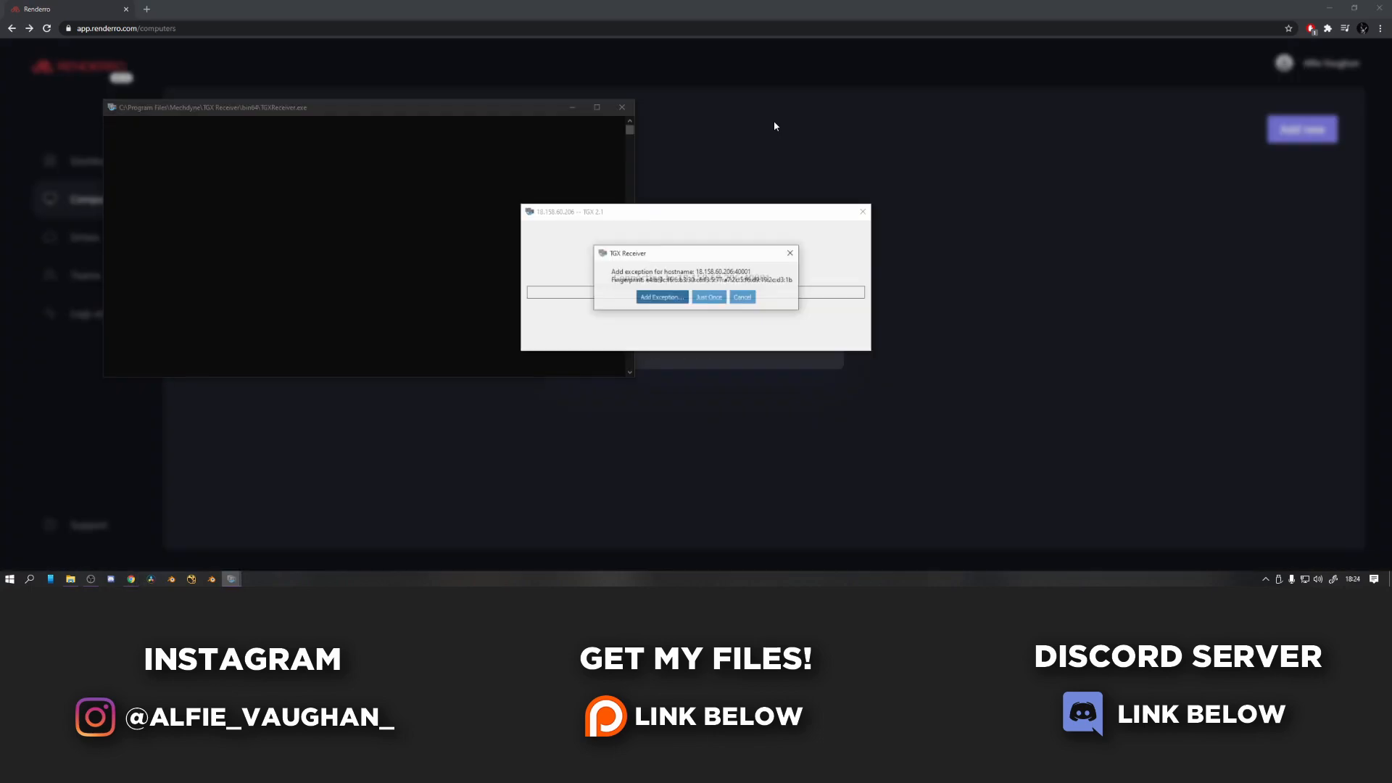
{"action": "left_click", "coordinate": [708, 296]}
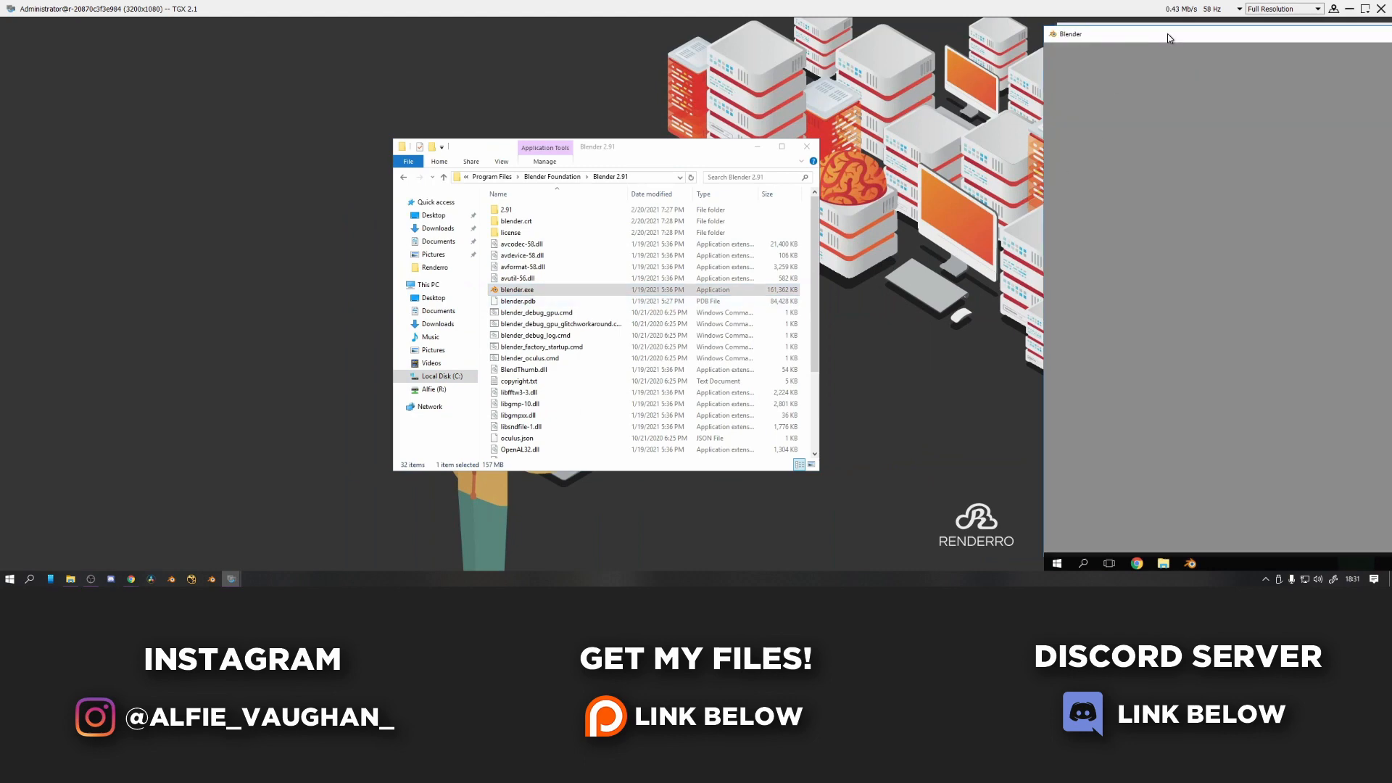
Launch Blender on the cloud computer and enable CUDA rendering on the Tesla T4 GPUs
{"action": "double_click", "coordinate": [516, 290]}
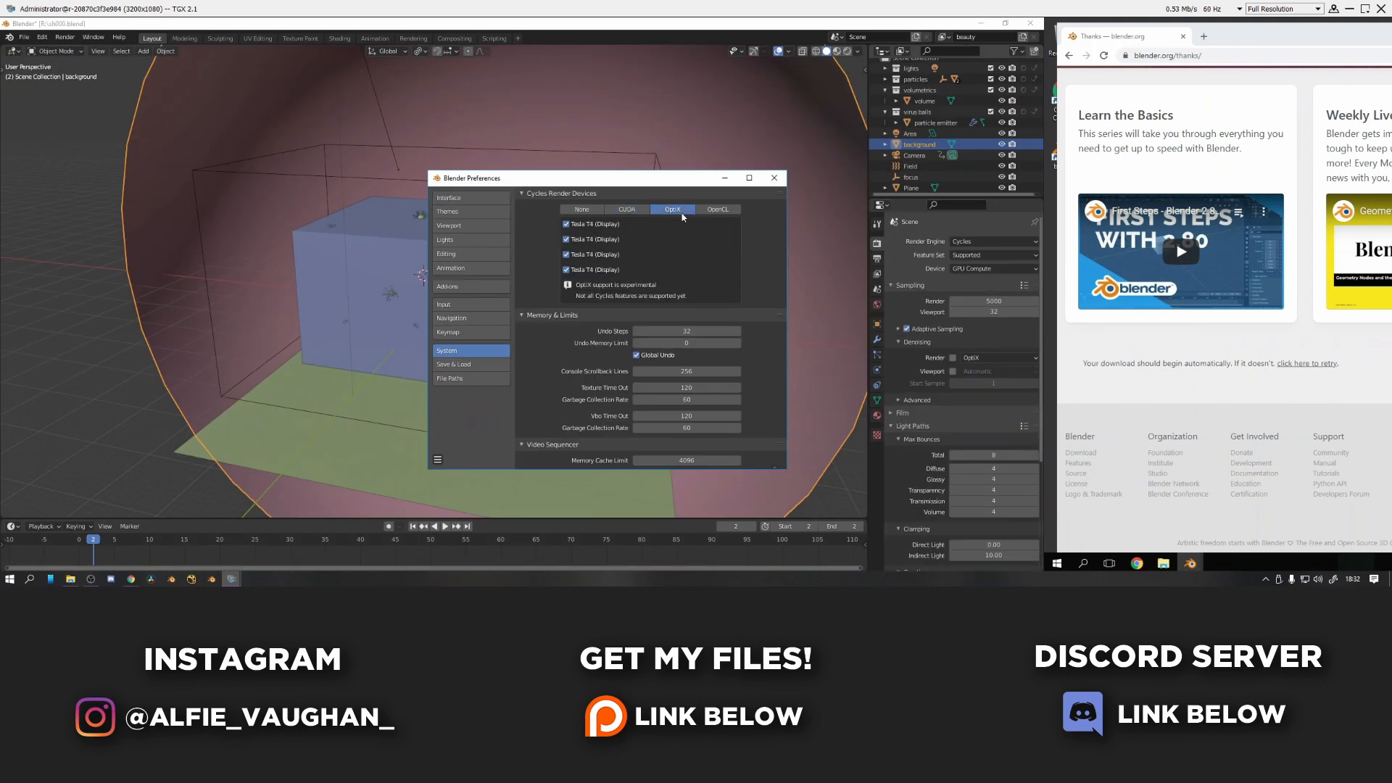
{"action": "left_click", "coordinate": [627, 209]}
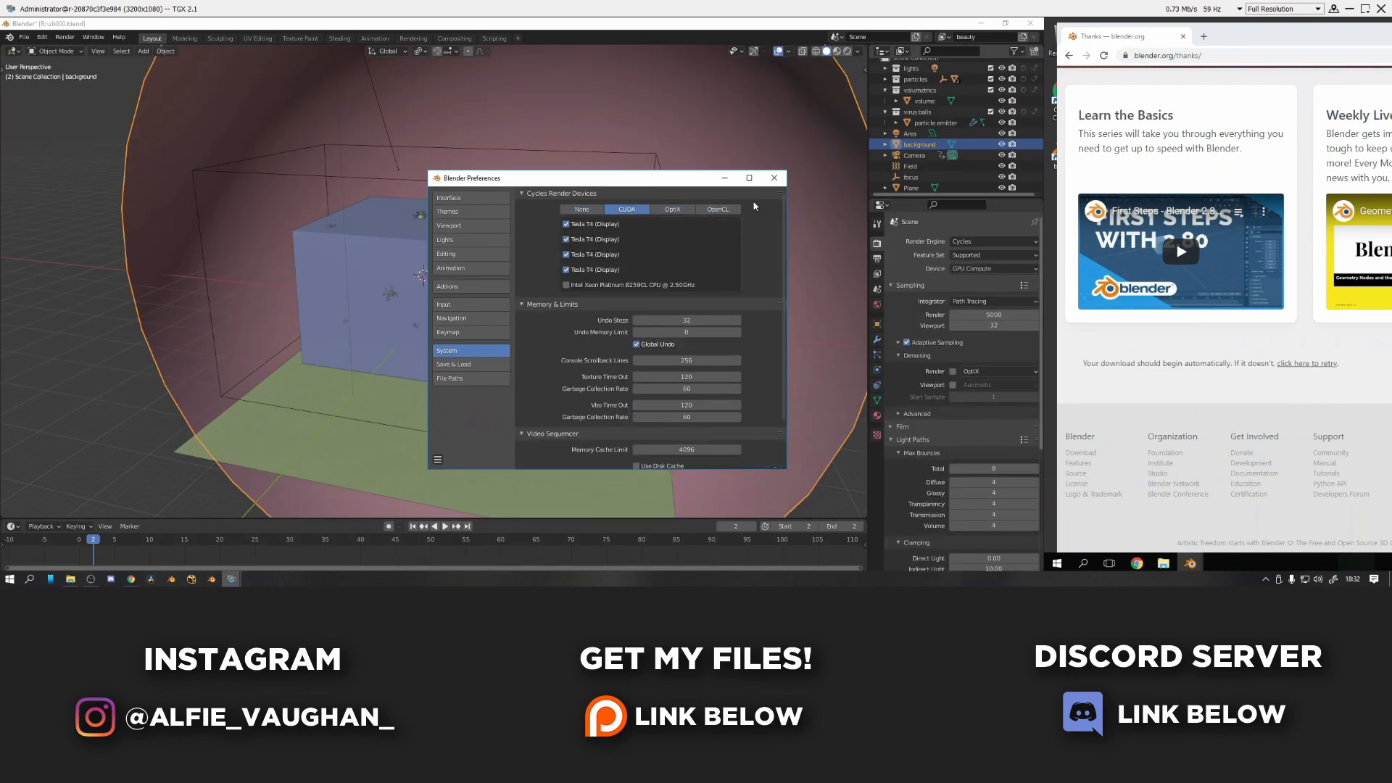
{"action": "left_click", "coordinate": [773, 176]}
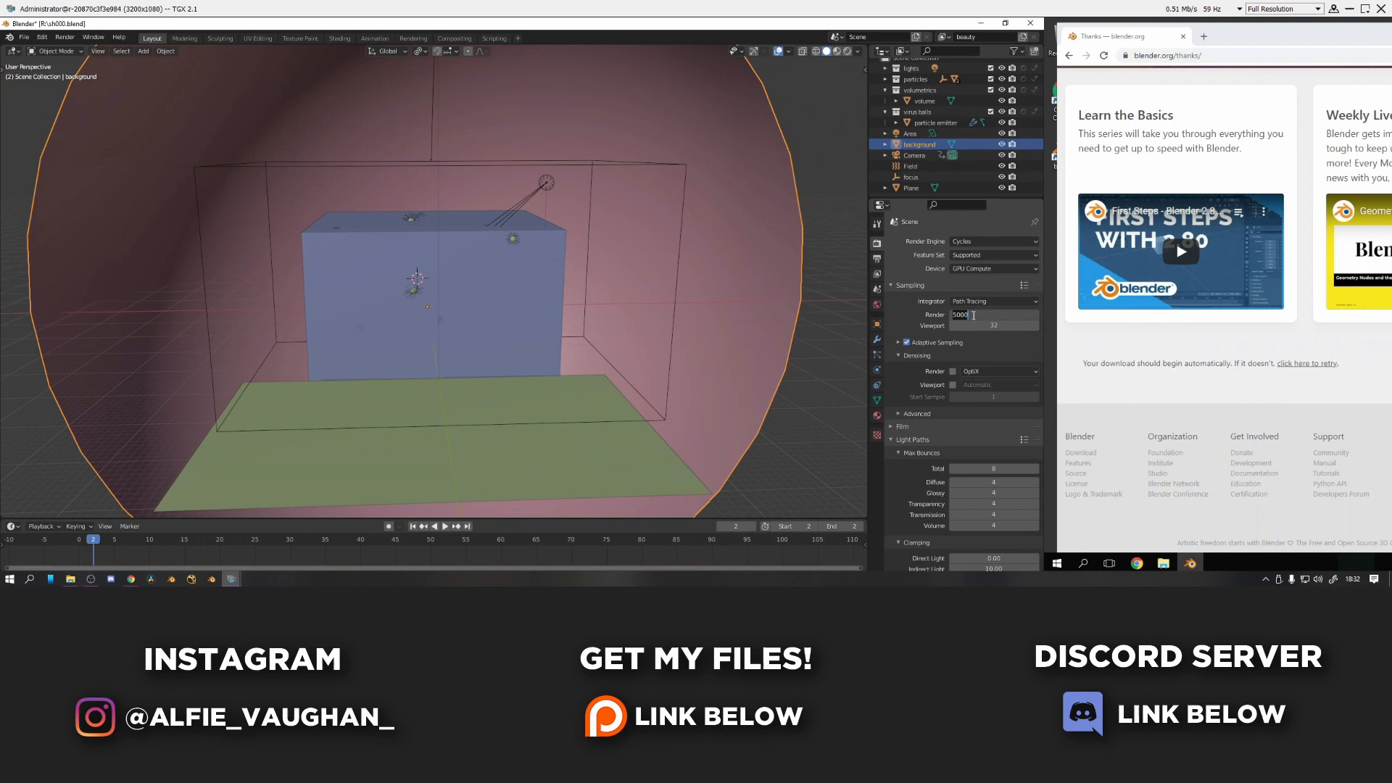